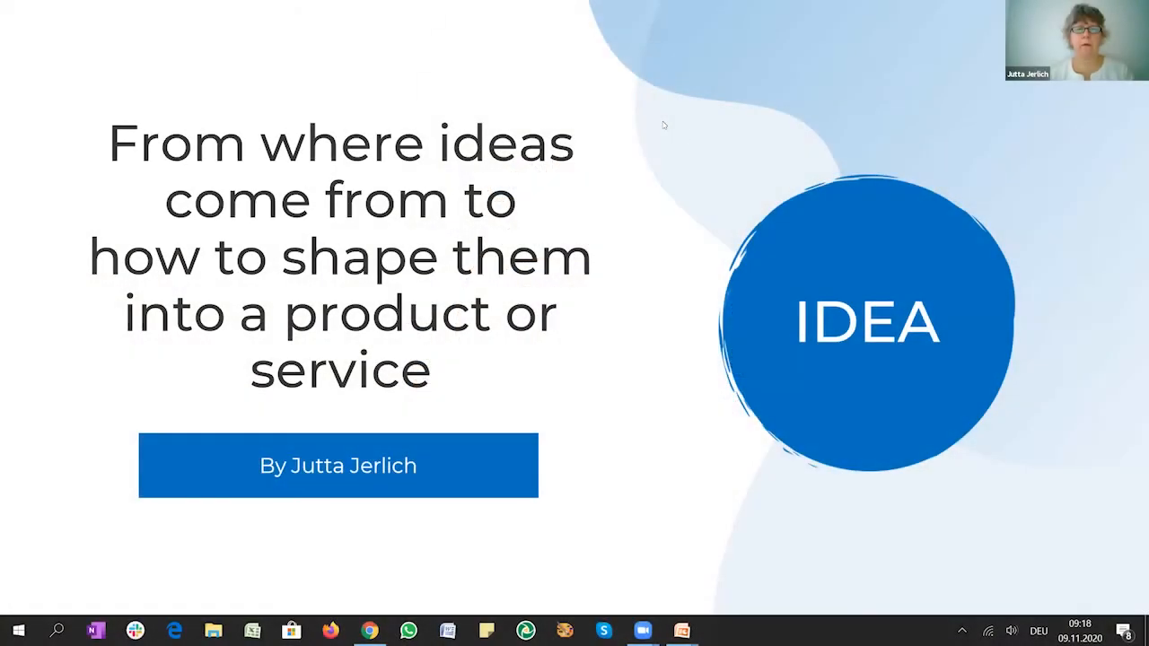
{"action": "mouse_move", "coordinate": [690, 158]}
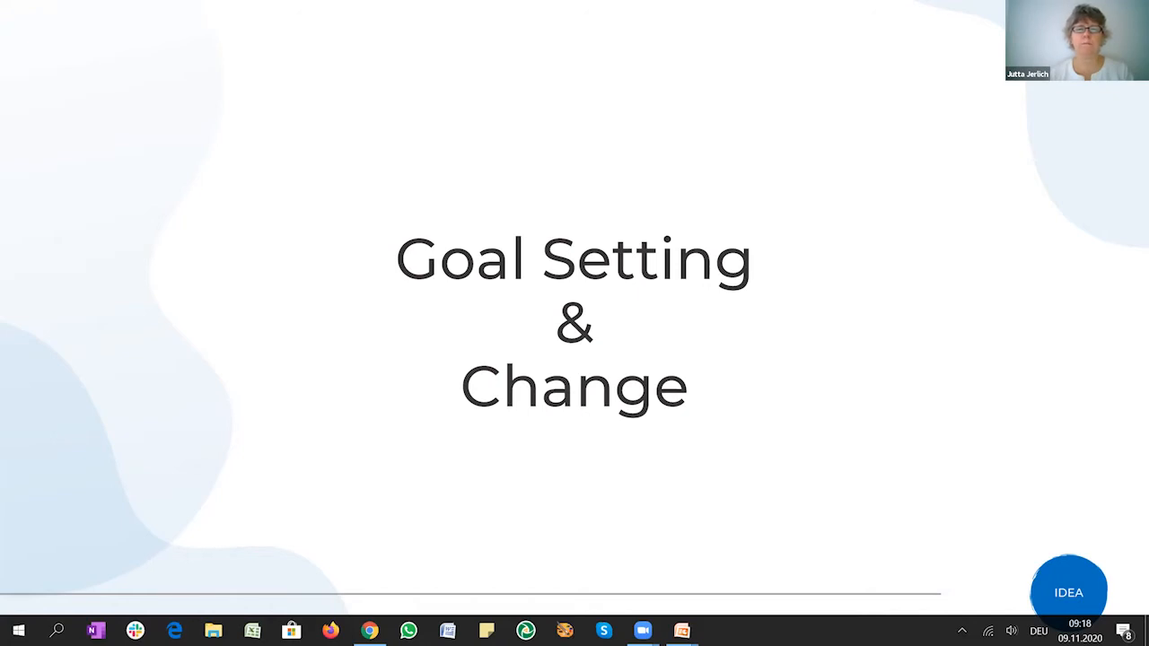
- Advance to the slide defining a Goal as an observable, measurable outcome within a fixed timeframe
{"action": "key", "text": "right"}
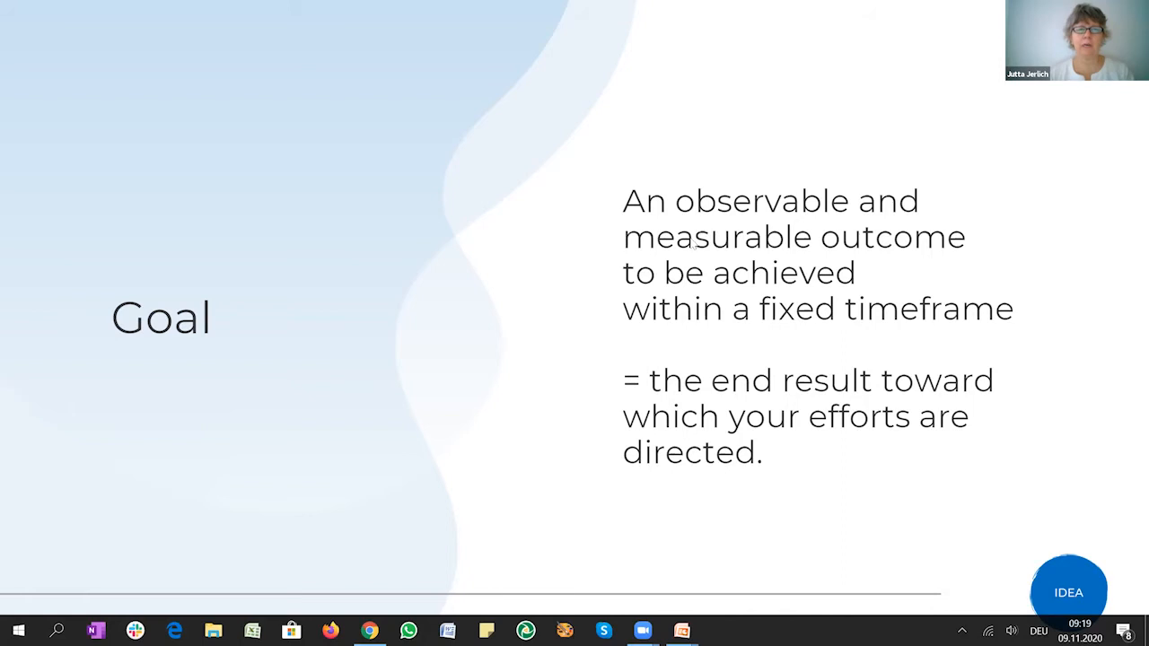
{"action": "mouse_move", "coordinate": [691, 252]}
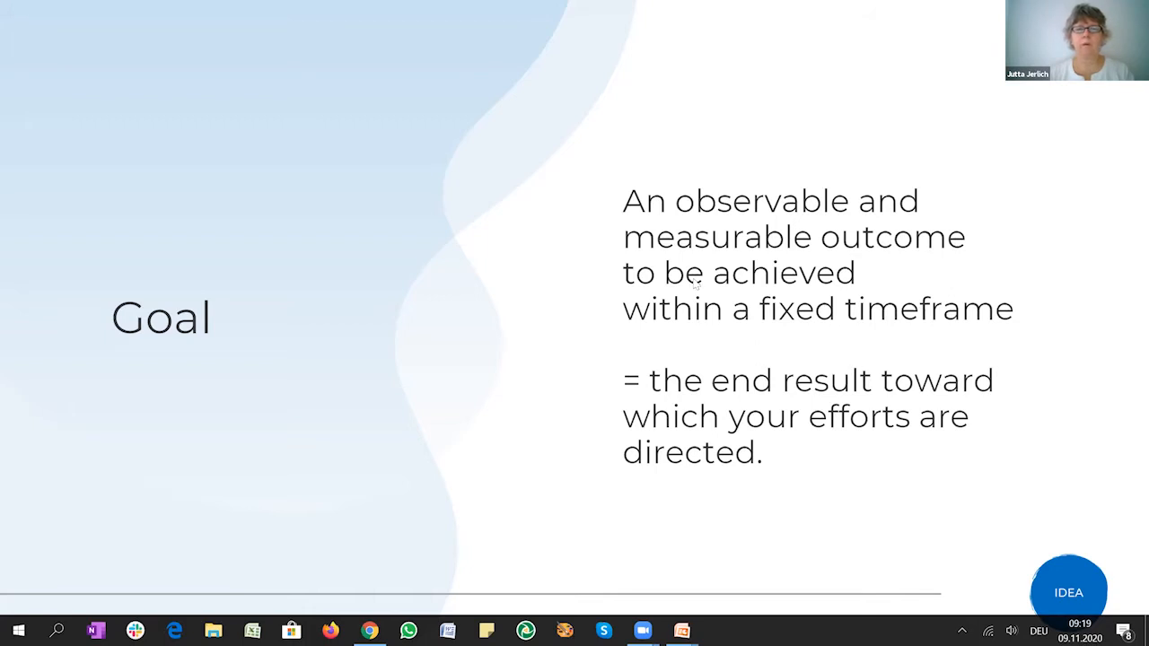
{"action": "mouse_move", "coordinate": [860, 512]}
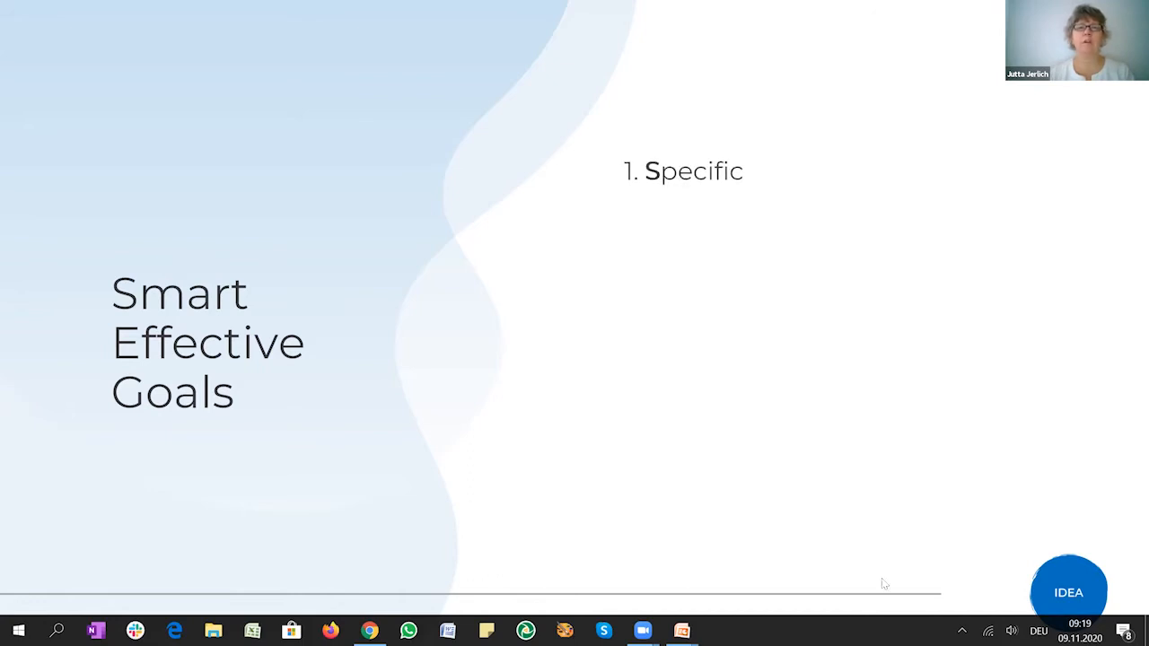
{"action": "mouse_move", "coordinate": [880, 586]}
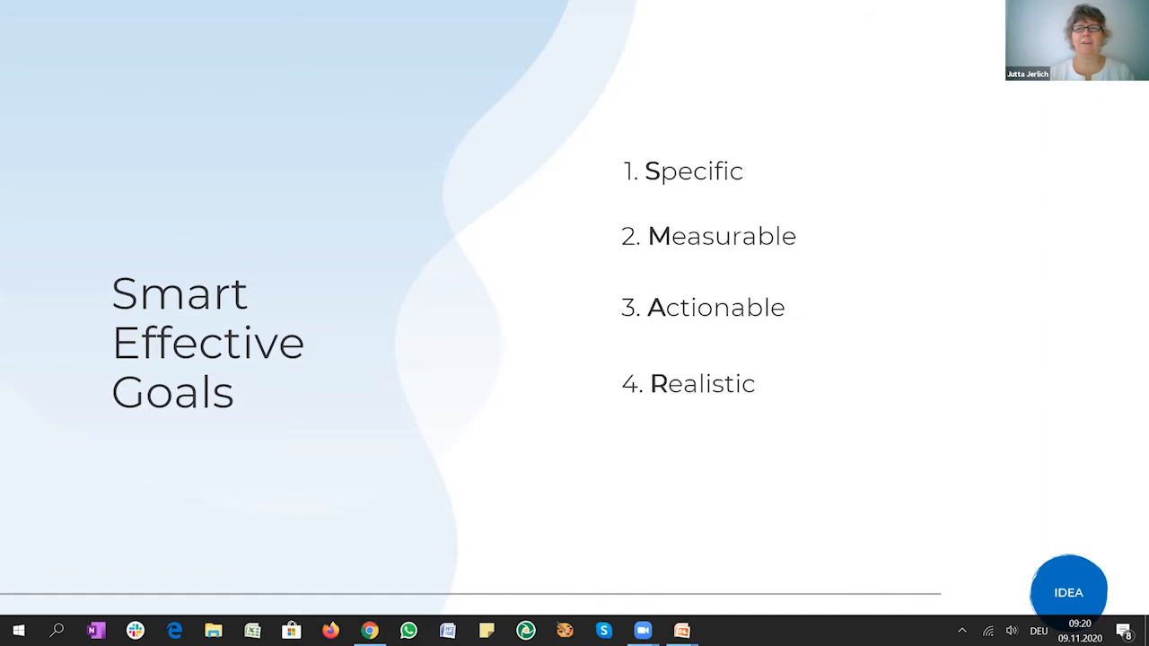
{"action": "mouse_move", "coordinate": [899, 583]}
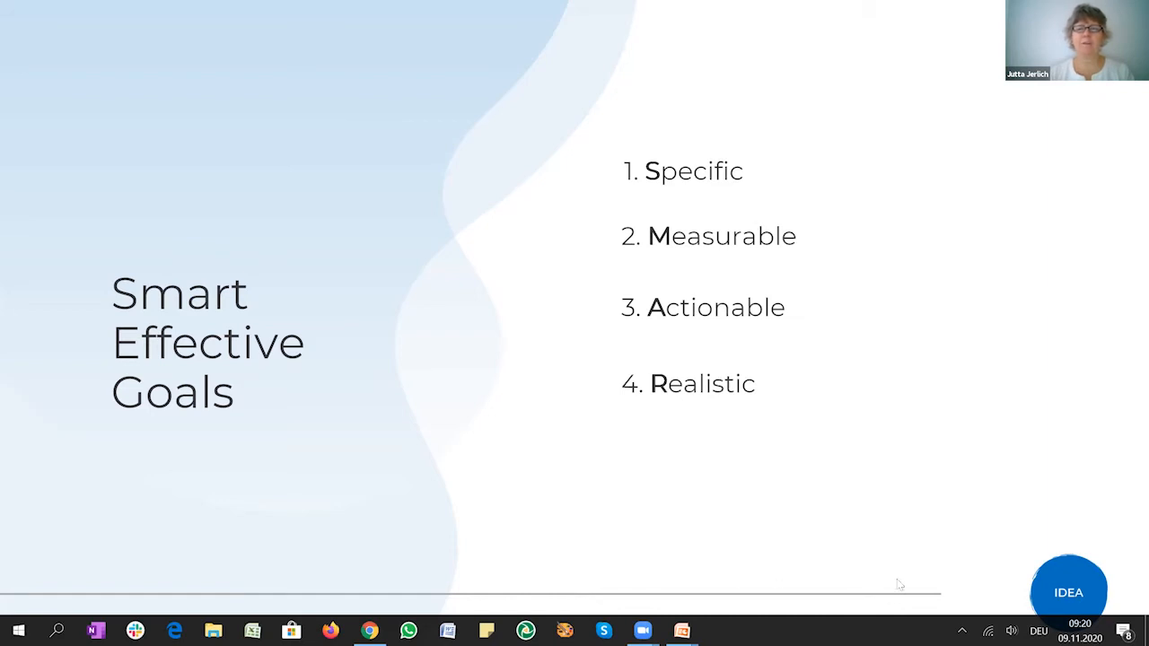
{"action": "mouse_move", "coordinate": [903, 549]}
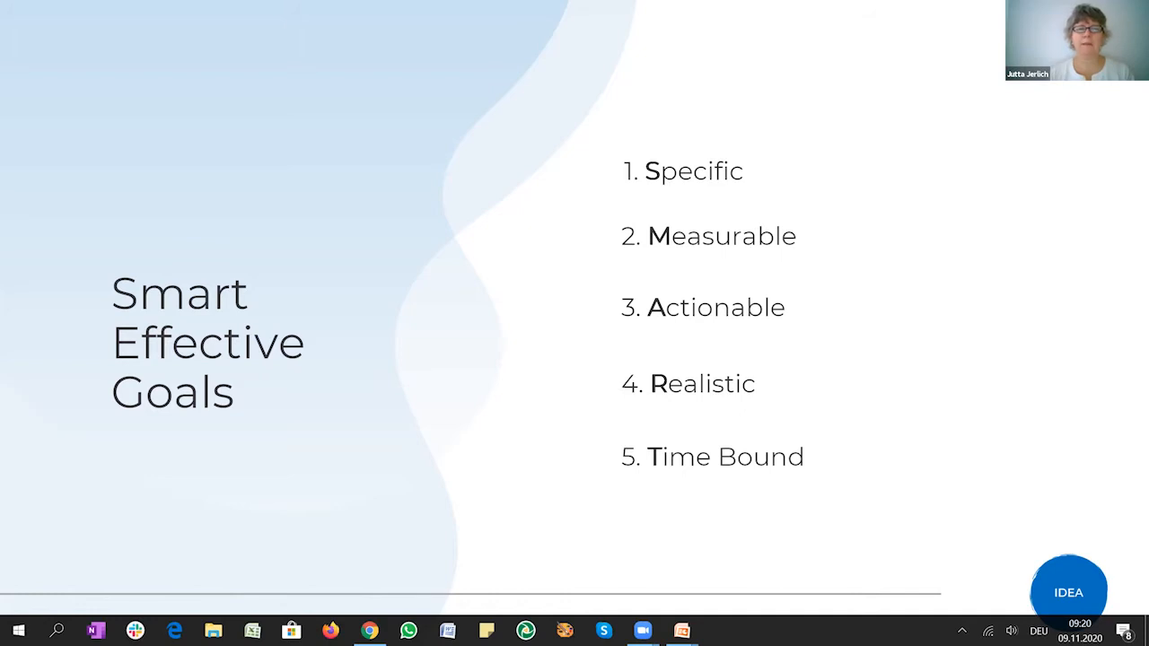
{"action": "mouse_move", "coordinate": [916, 566]}
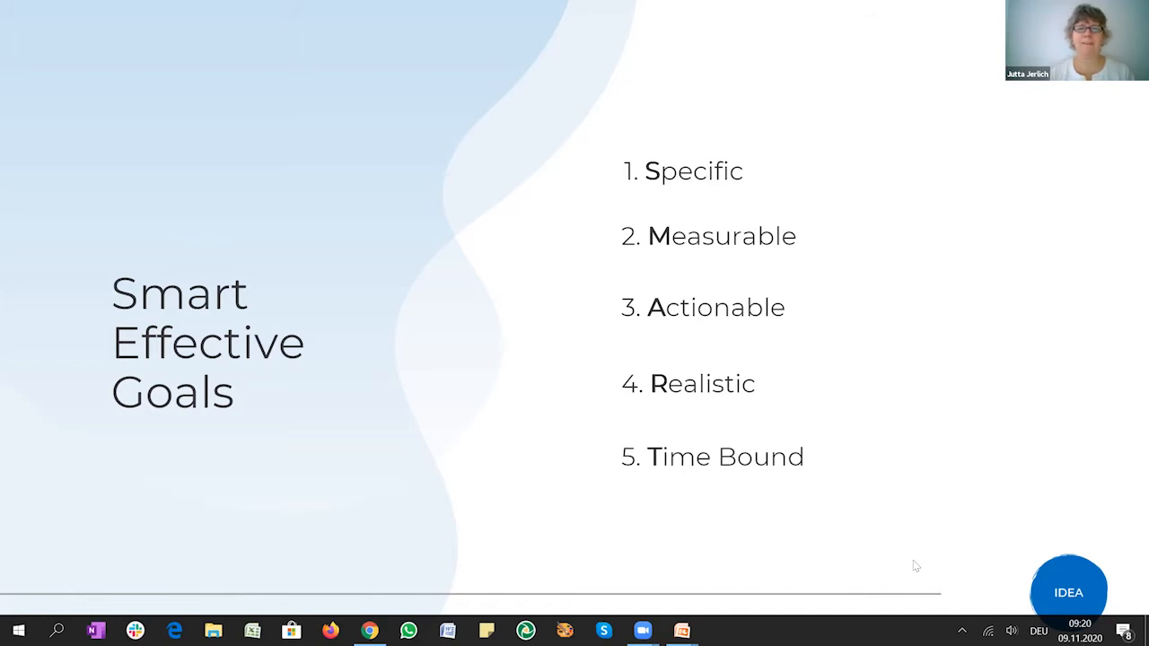
{"action": "mouse_move", "coordinate": [912, 596]}
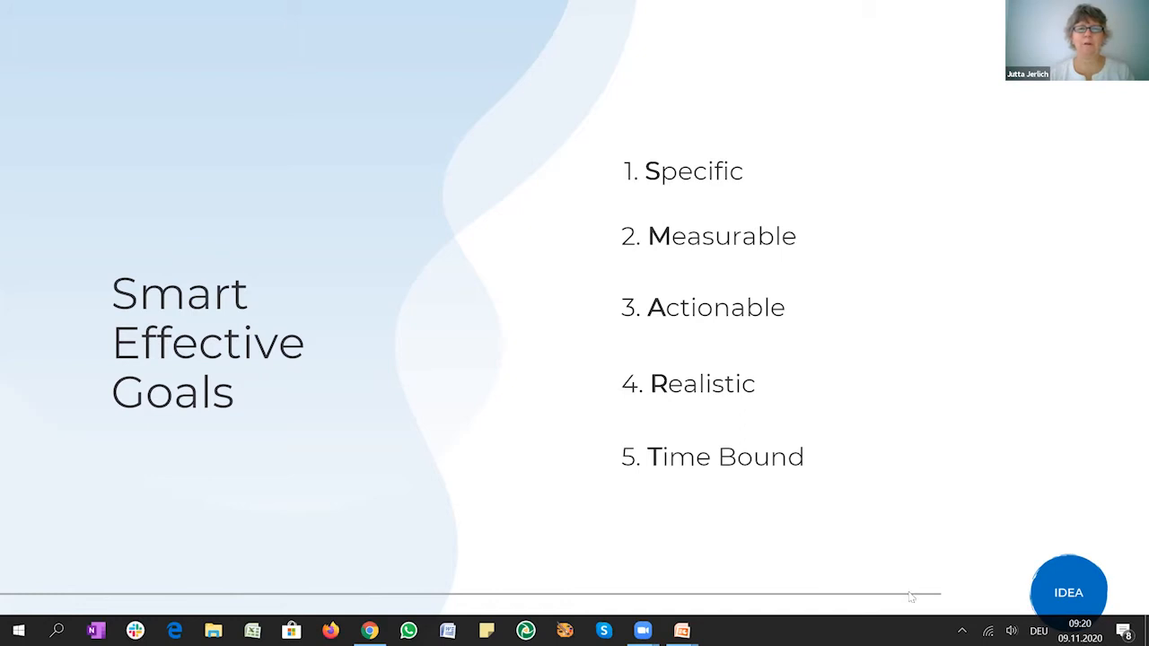
{"action": "mouse_move", "coordinate": [889, 559]}
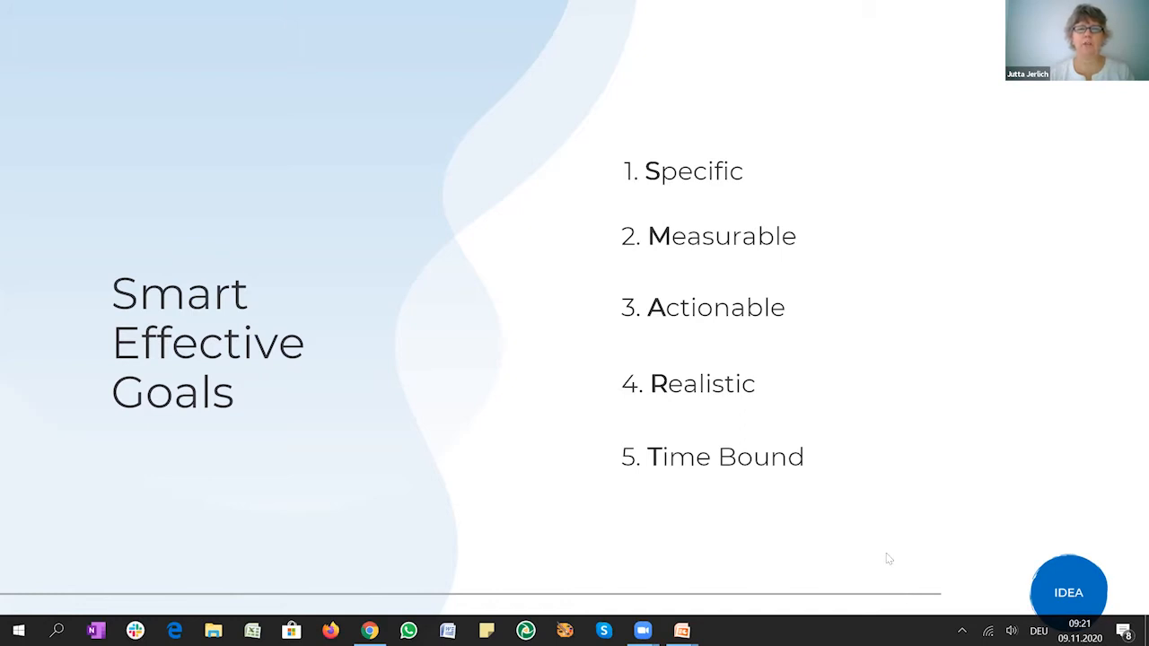
- Advance to the Cons of SMART Goals slide: criteria overload, fear of failure, setting over pursuing
{"action": "left_click", "coordinate": [887, 553]}
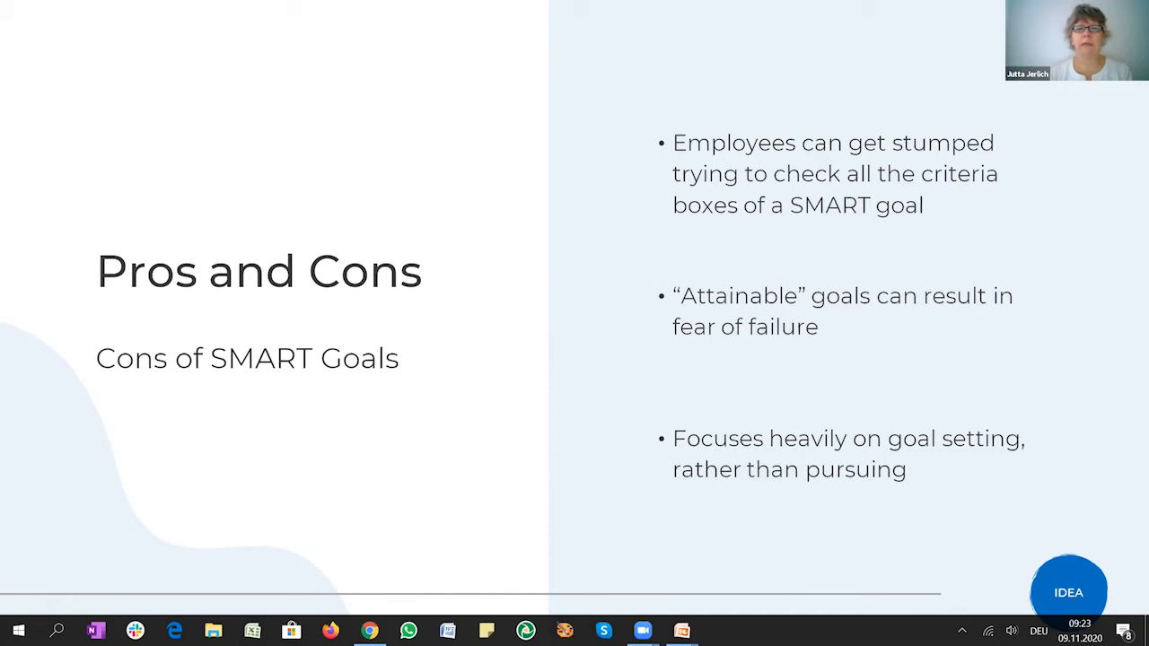
{"action": "mouse_move", "coordinate": [949, 546]}
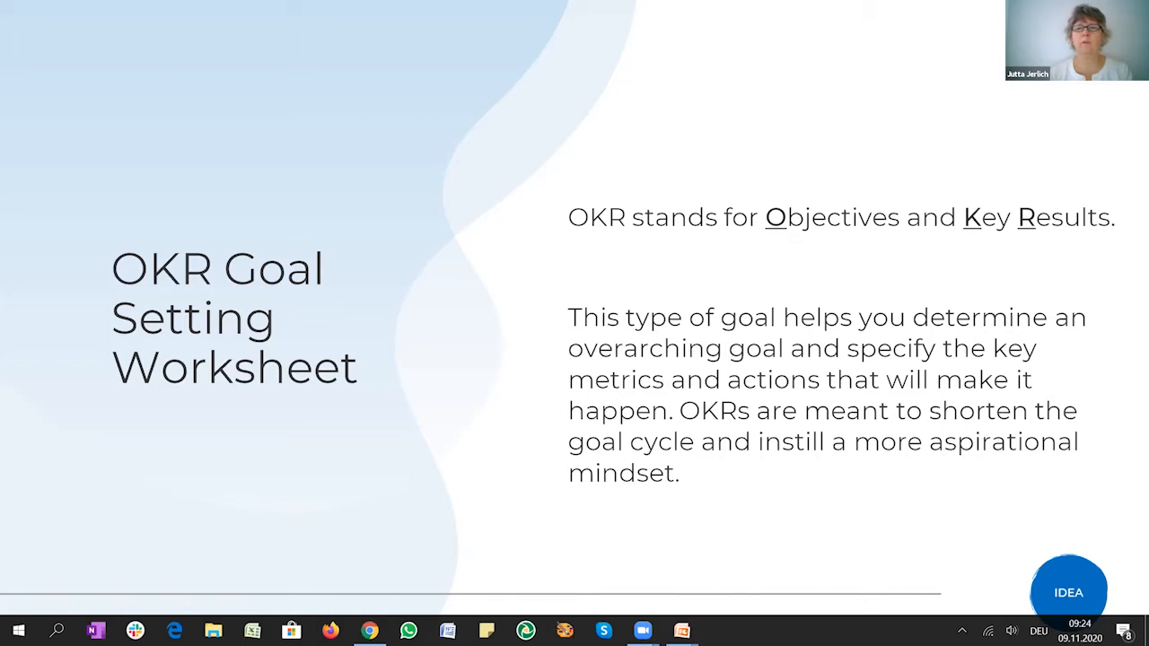
{"action": "mouse_move", "coordinate": [935, 537]}
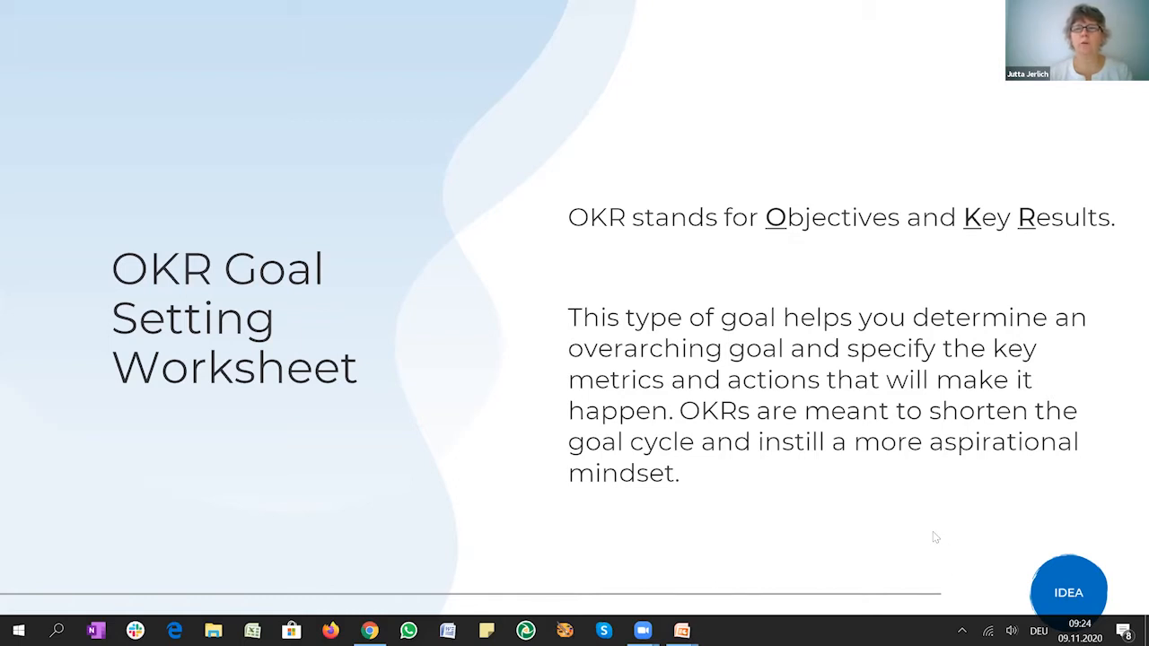
{"action": "mouse_move", "coordinate": [930, 513]}
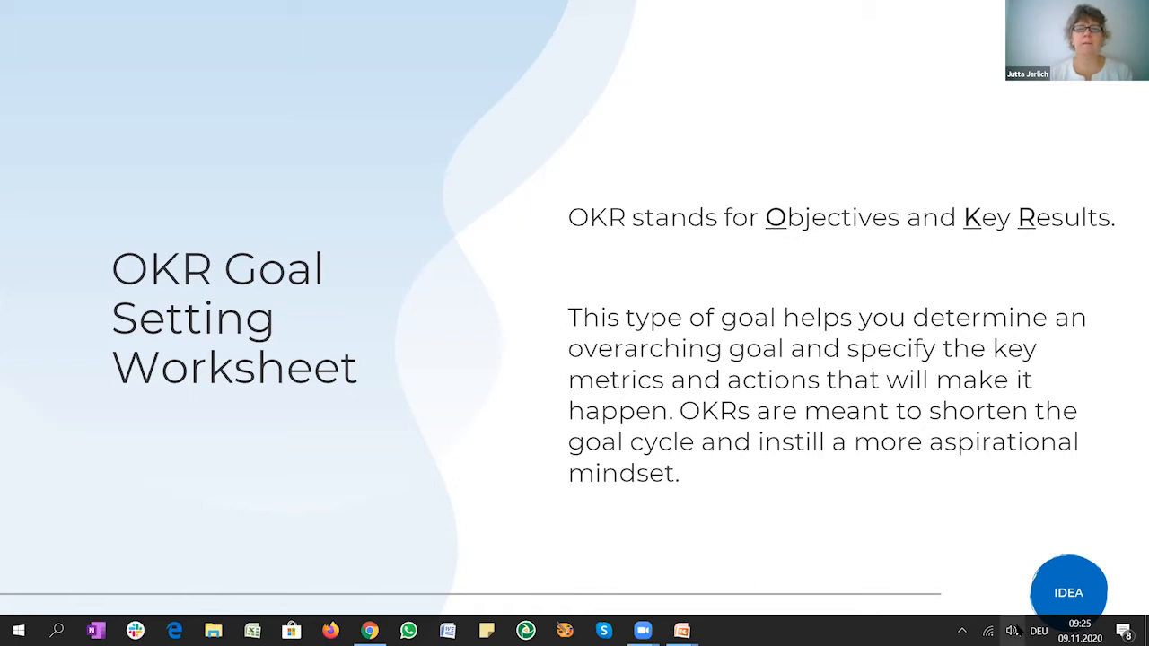
{"action": "mouse_move", "coordinate": [883, 499]}
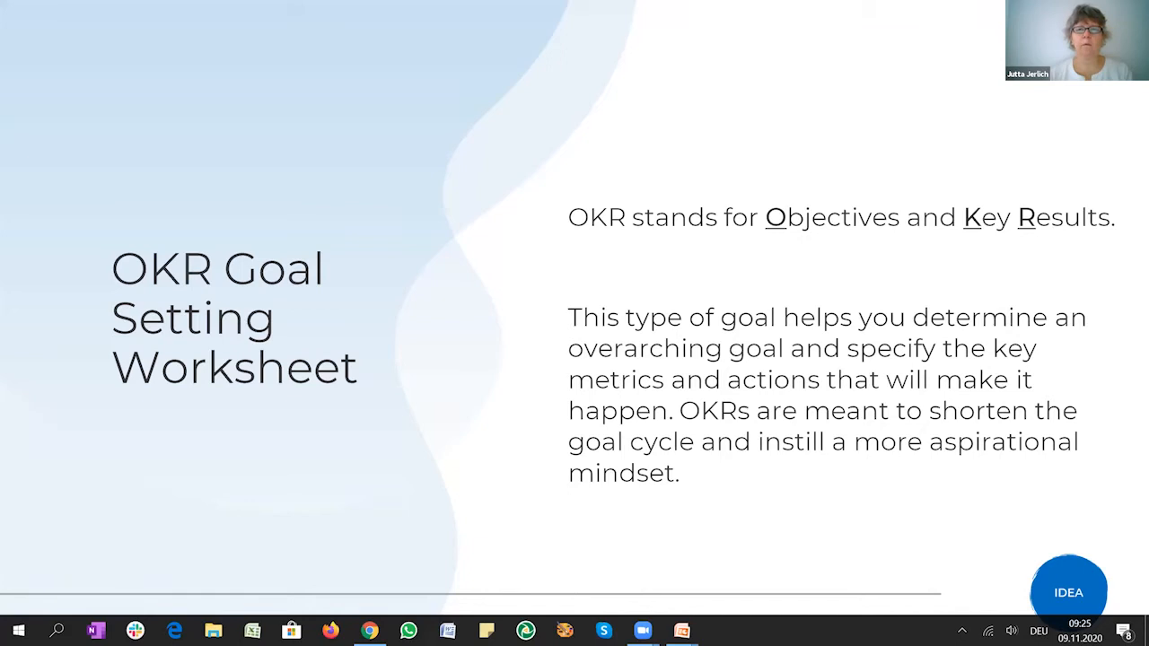
- Advance to the Pros of OKRs slide showing that OKRs stretch employees and grow companies
{"action": "key", "text": "Right"}
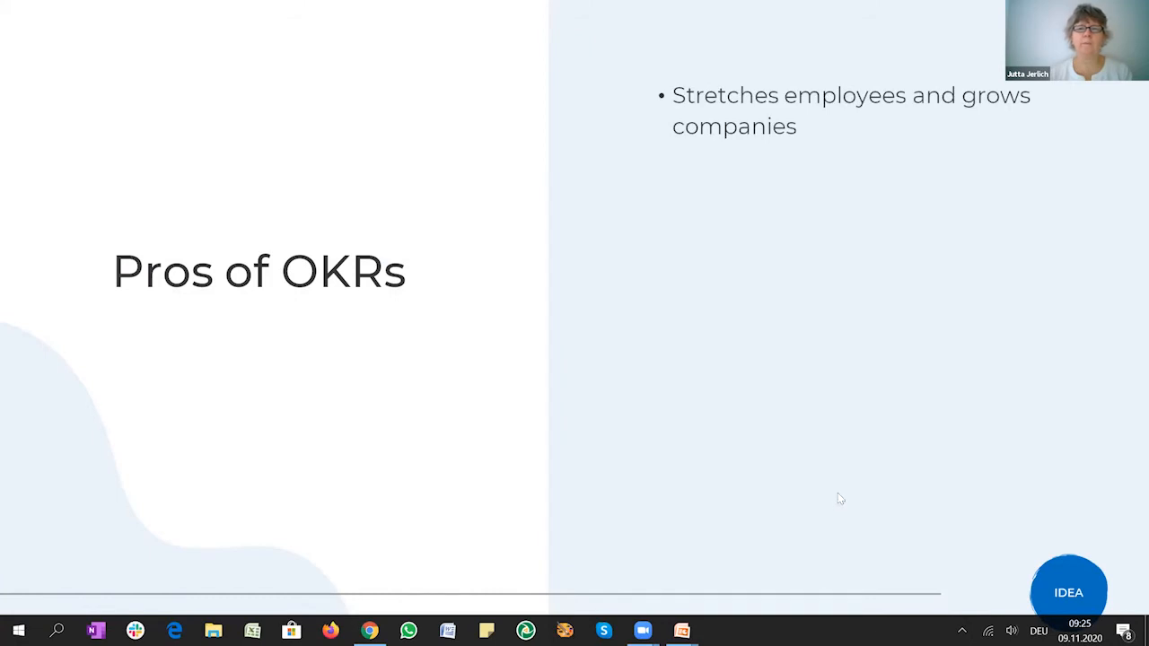
{"action": "mouse_move", "coordinate": [787, 428]}
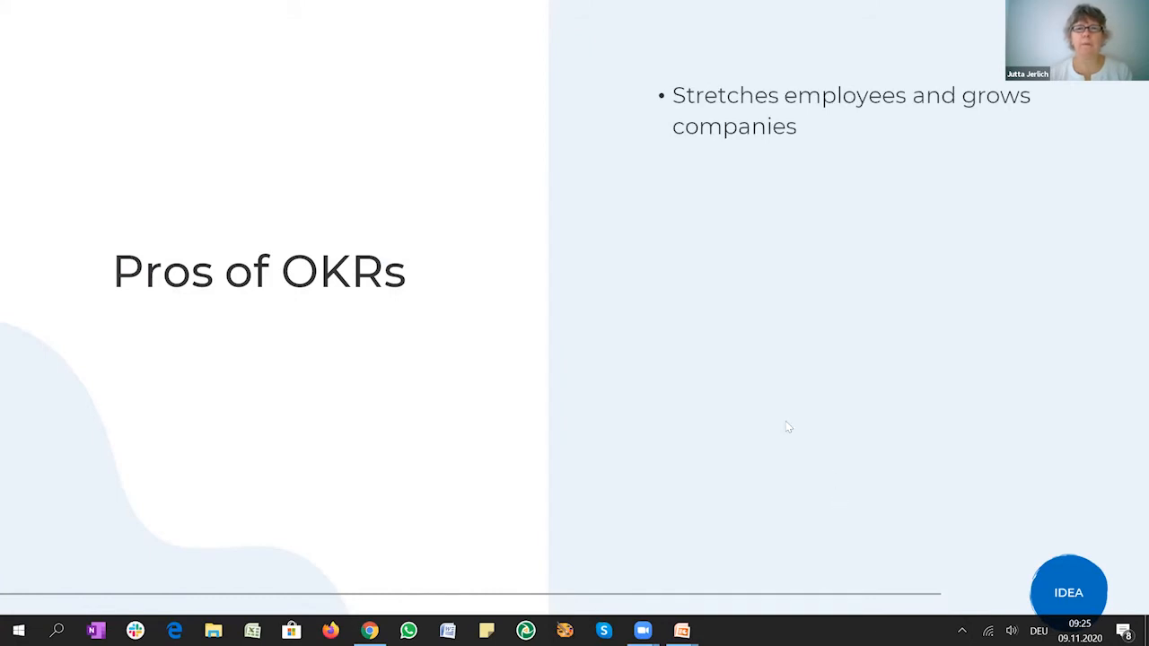
{"action": "mouse_move", "coordinate": [782, 447]}
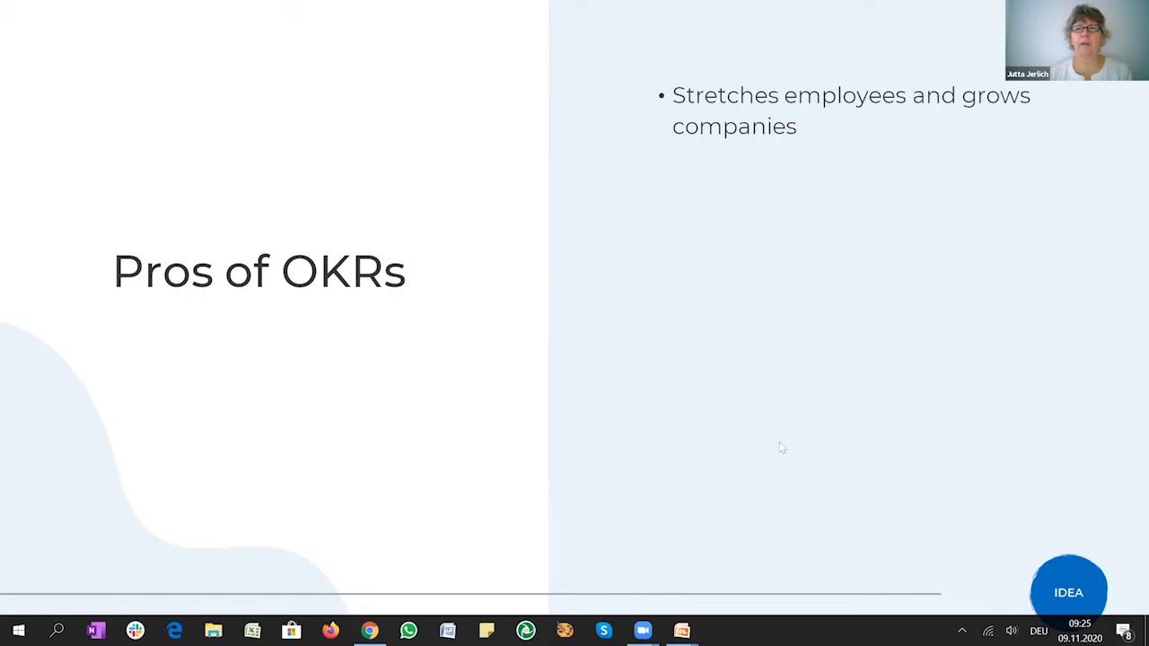
{"action": "mouse_move", "coordinate": [786, 438]}
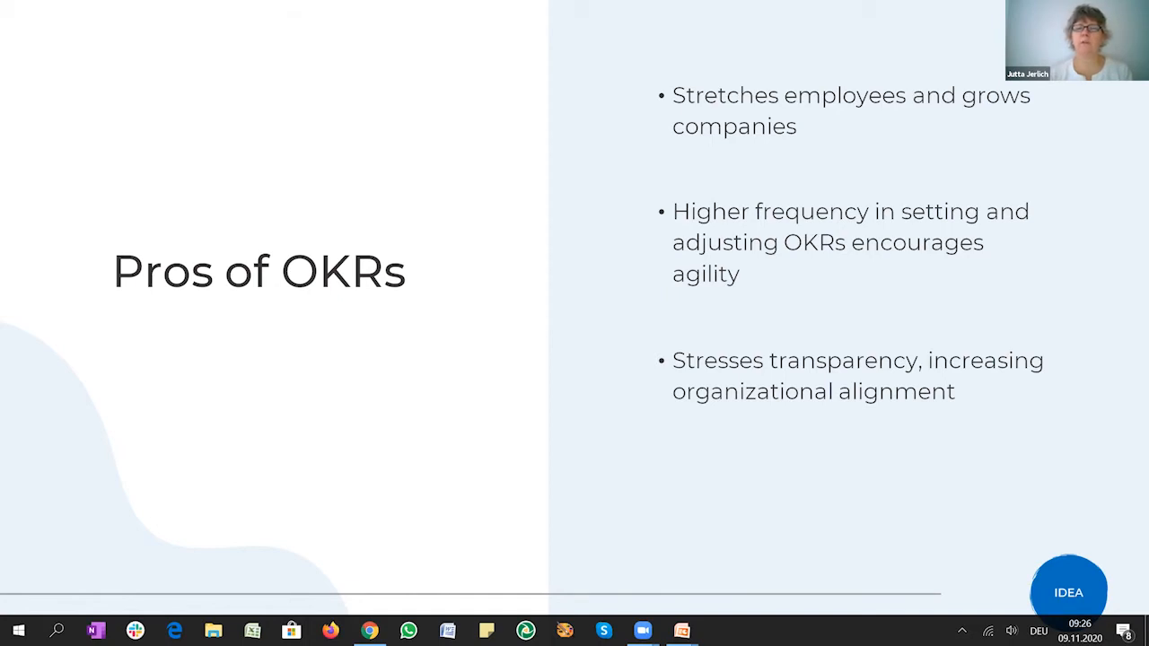
{"action": "mouse_move", "coordinate": [771, 452]}
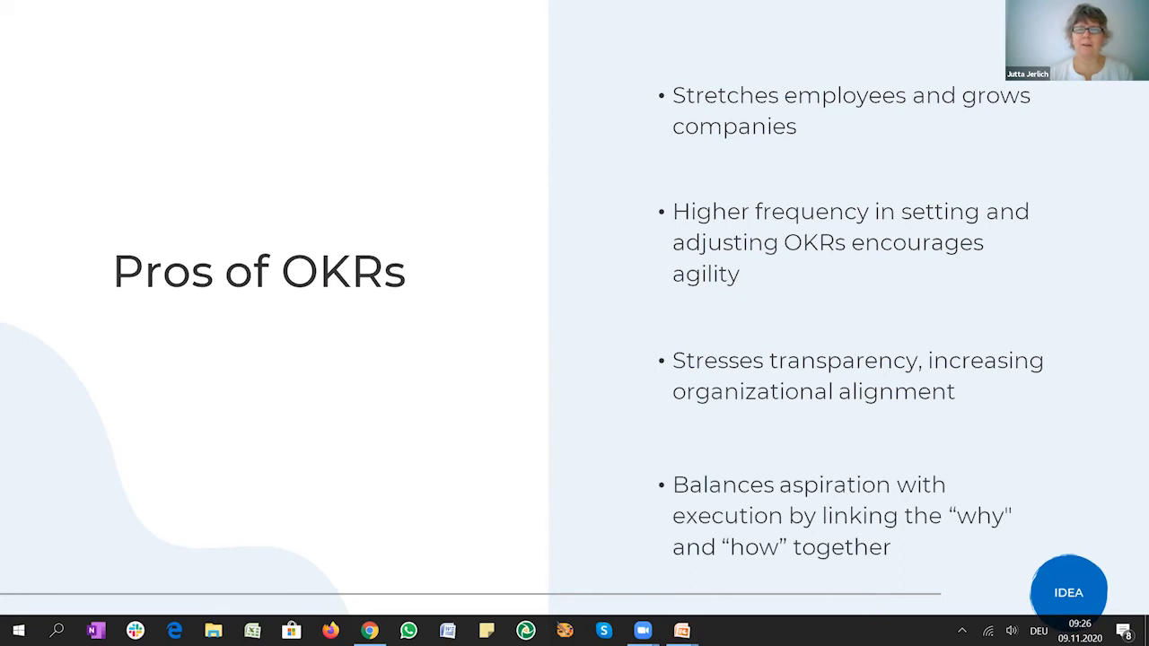
{"action": "mouse_move", "coordinate": [805, 448]}
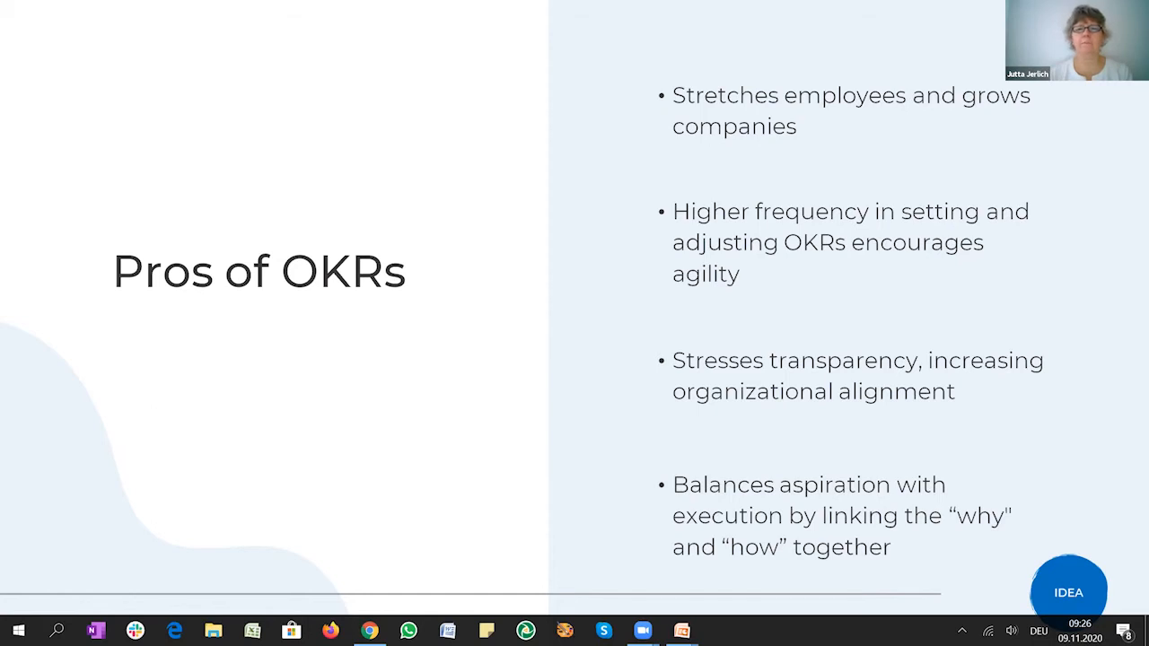
{"action": "key", "text": "right"}
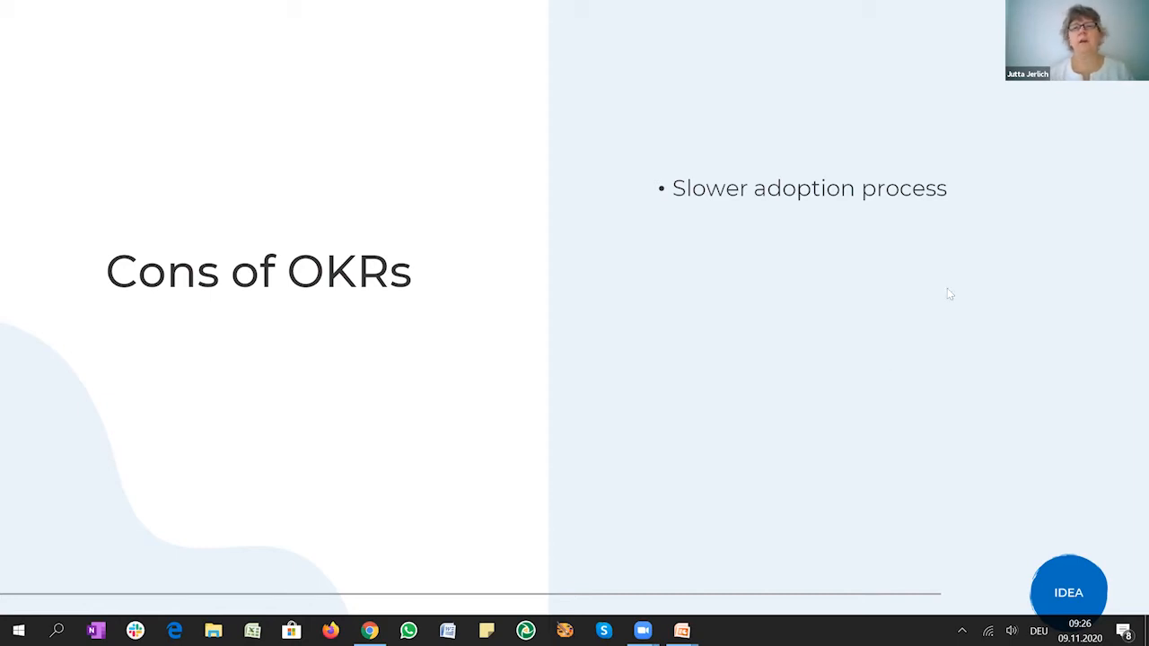
{"action": "mouse_move", "coordinate": [968, 359]}
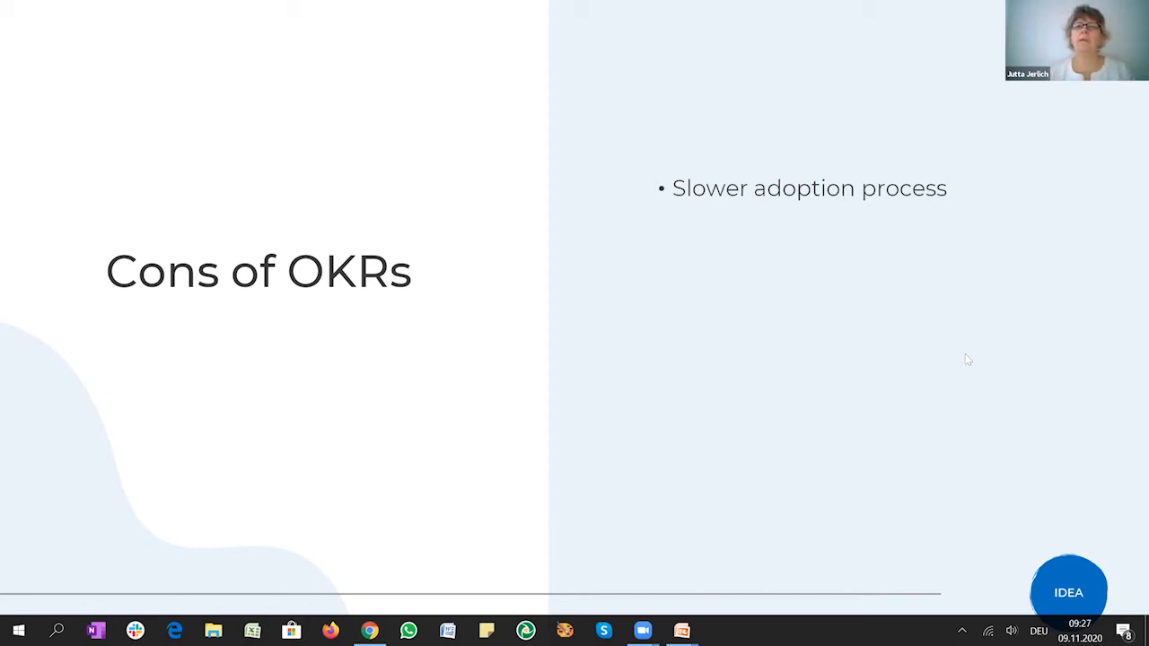
{"action": "mouse_move", "coordinate": [903, 356]}
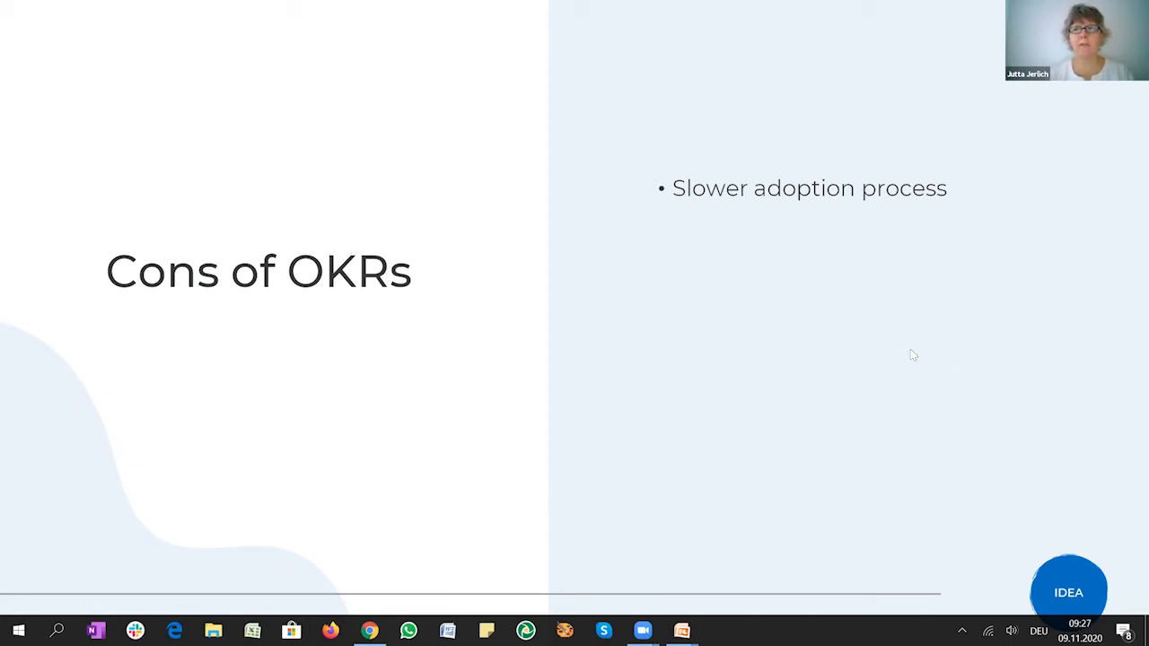
{"action": "mouse_move", "coordinate": [877, 309]}
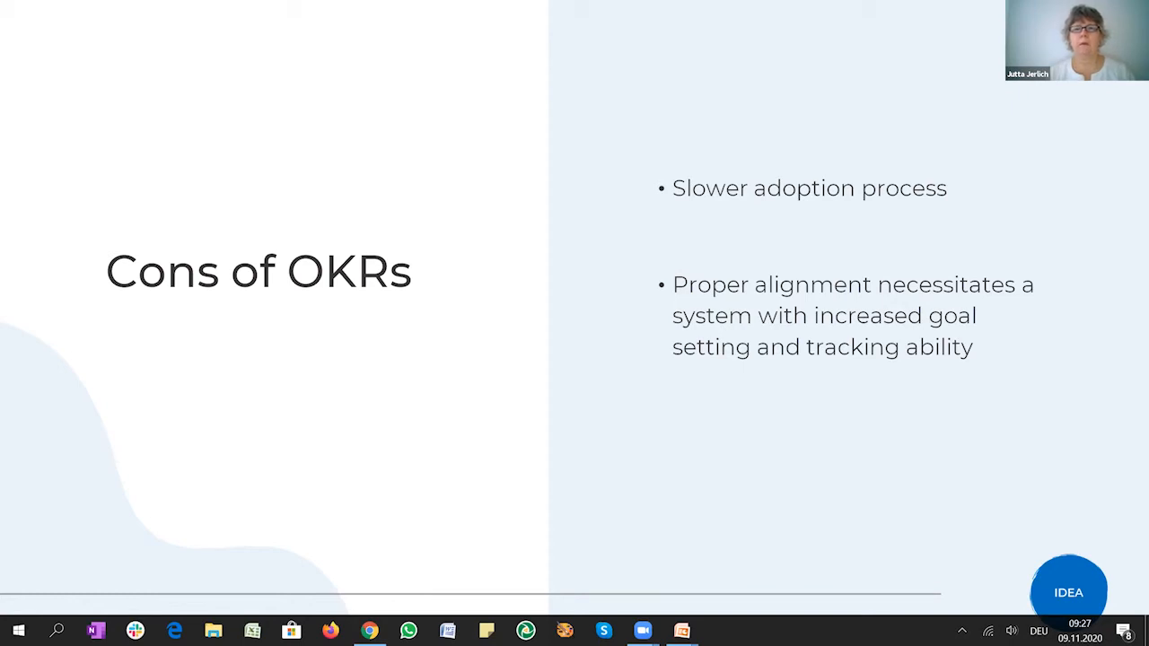
{"action": "mouse_move", "coordinate": [898, 345]}
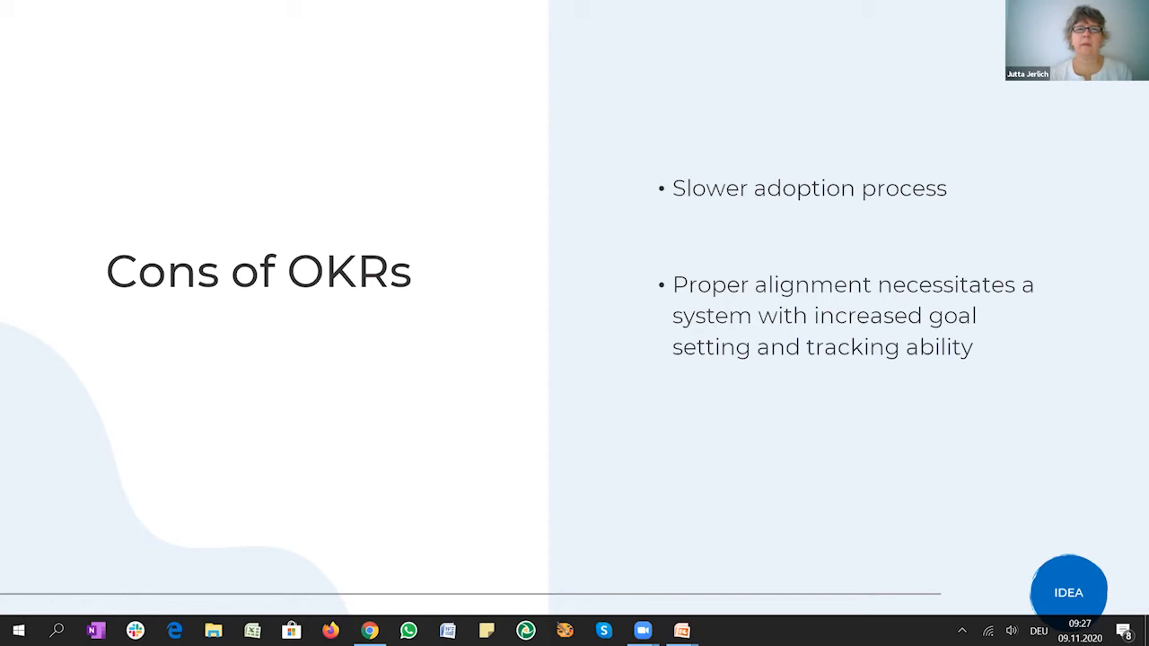
{"action": "mouse_move", "coordinate": [787, 377]}
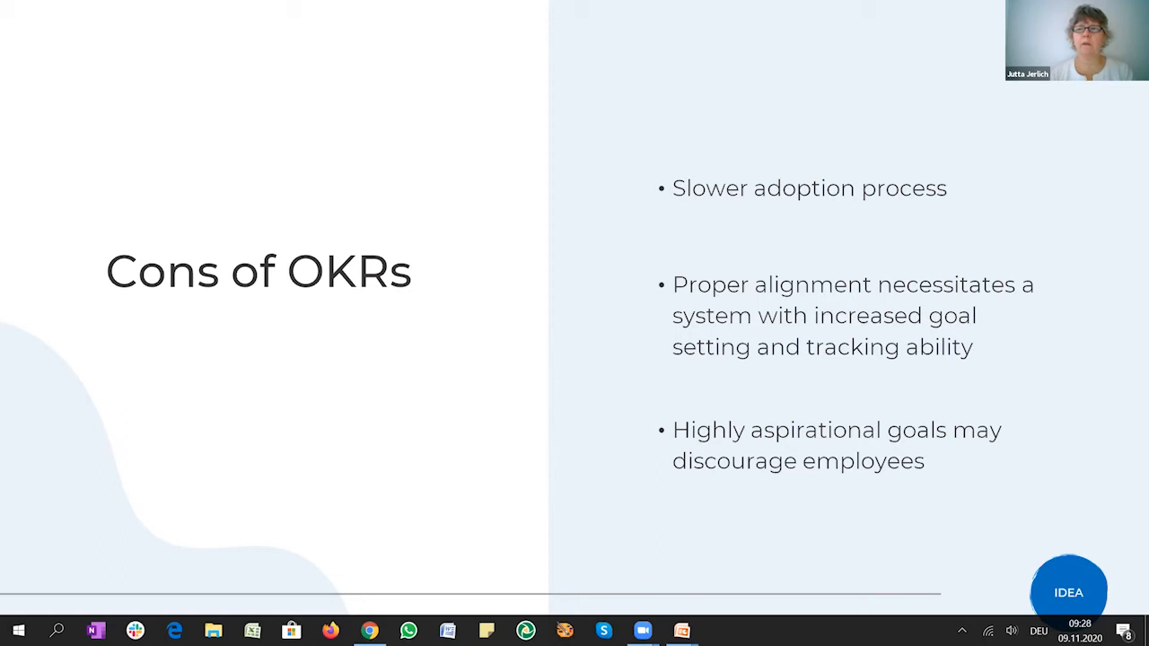
{"action": "mouse_move", "coordinate": [1041, 409]}
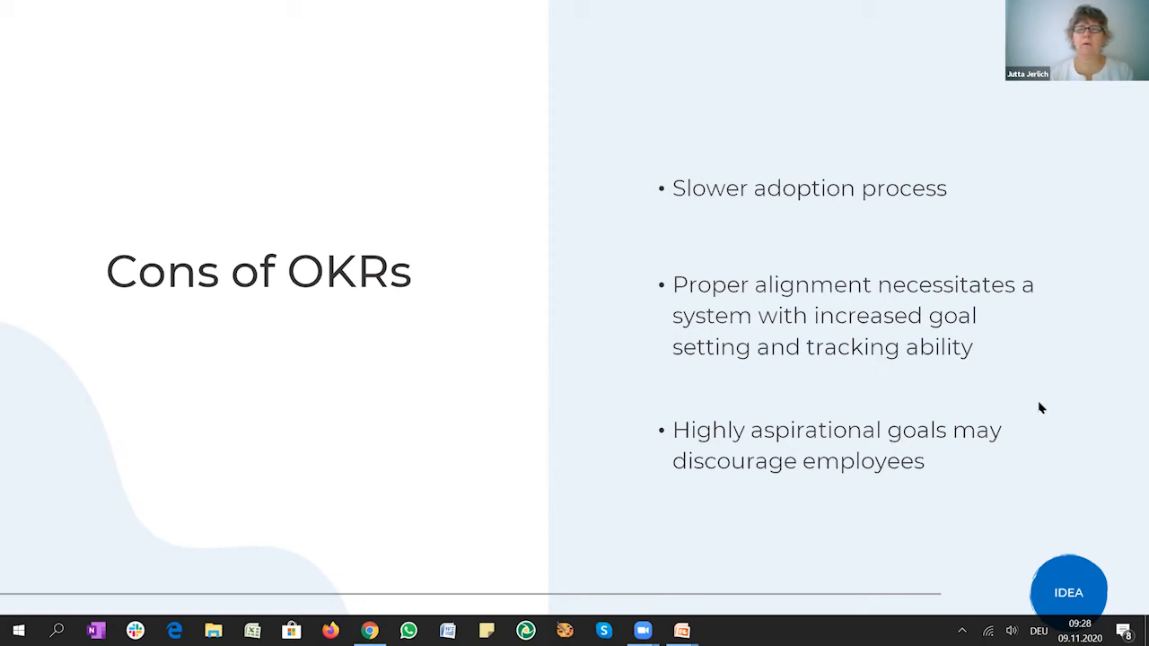
{"action": "mouse_move", "coordinate": [1045, 427]}
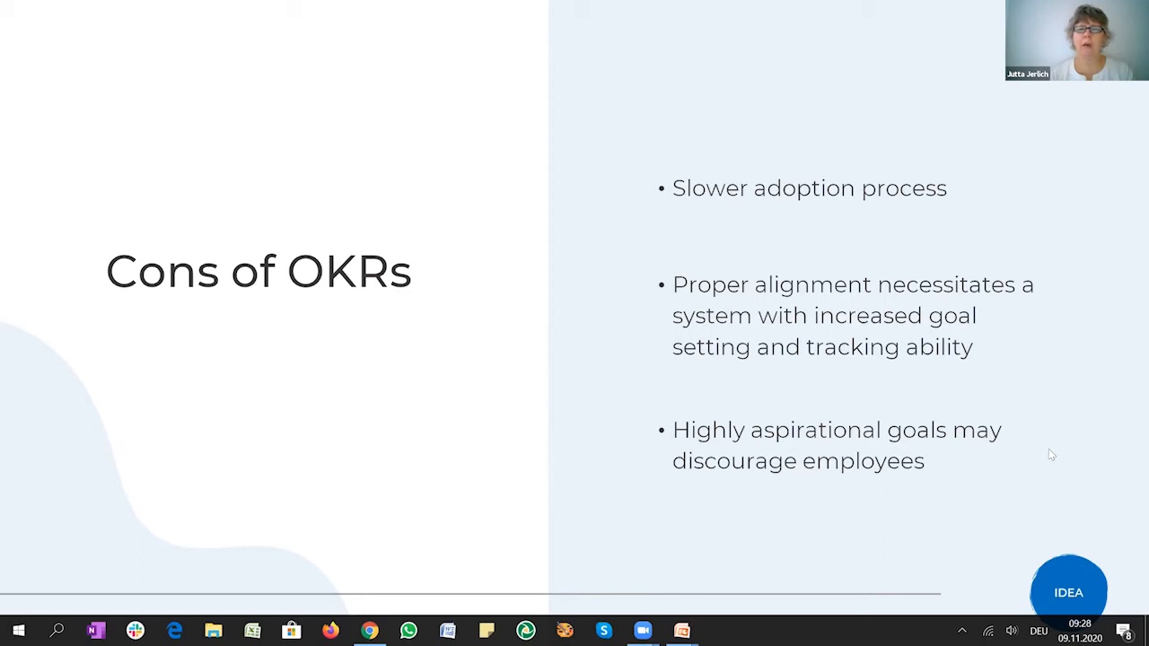
- Advance to the slide defining MBO, KPI, KRA and PPP with the agile organizations quote
{"action": "key", "text": "Right"}
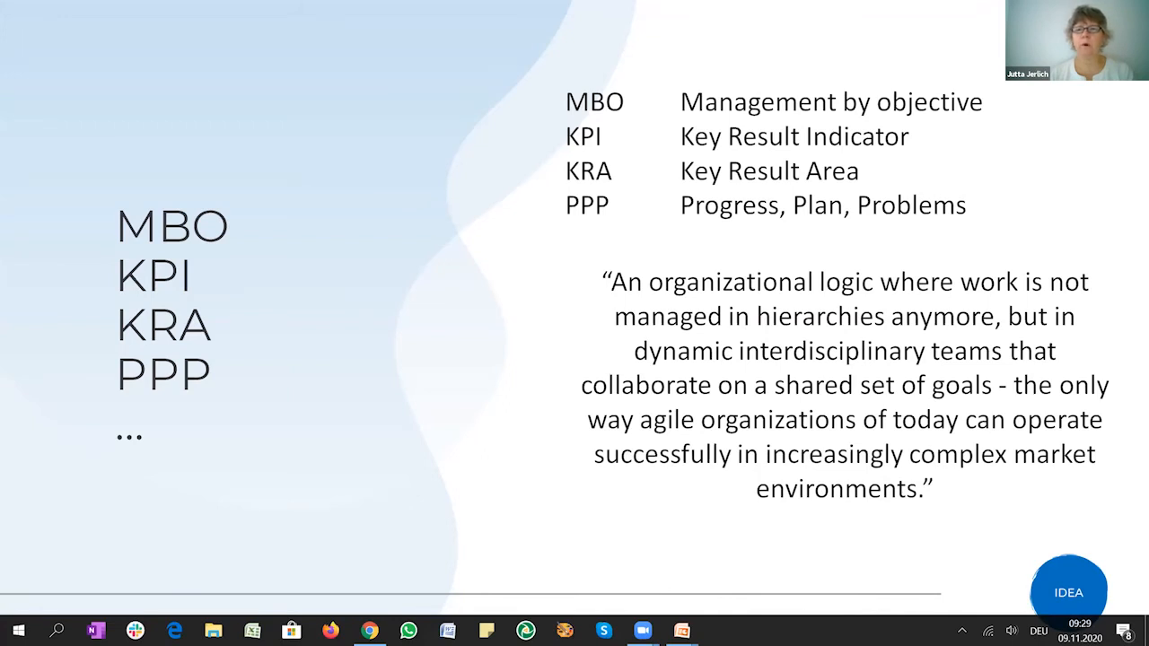
{"action": "mouse_move", "coordinate": [1045, 478]}
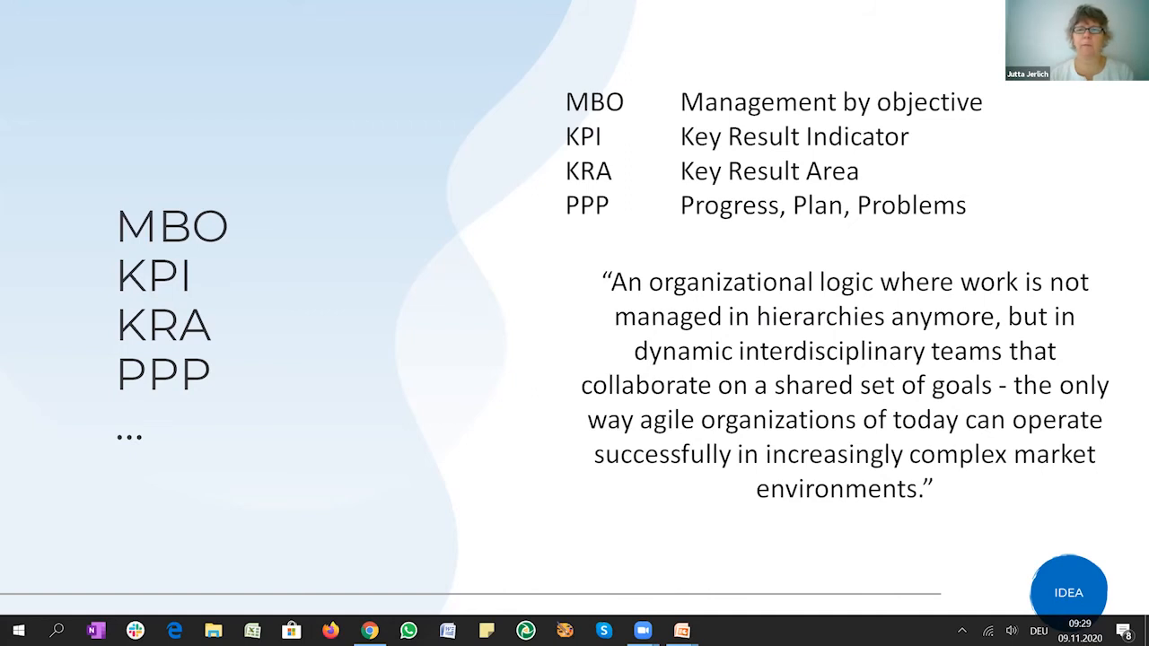
{"action": "mouse_move", "coordinate": [1045, 488]}
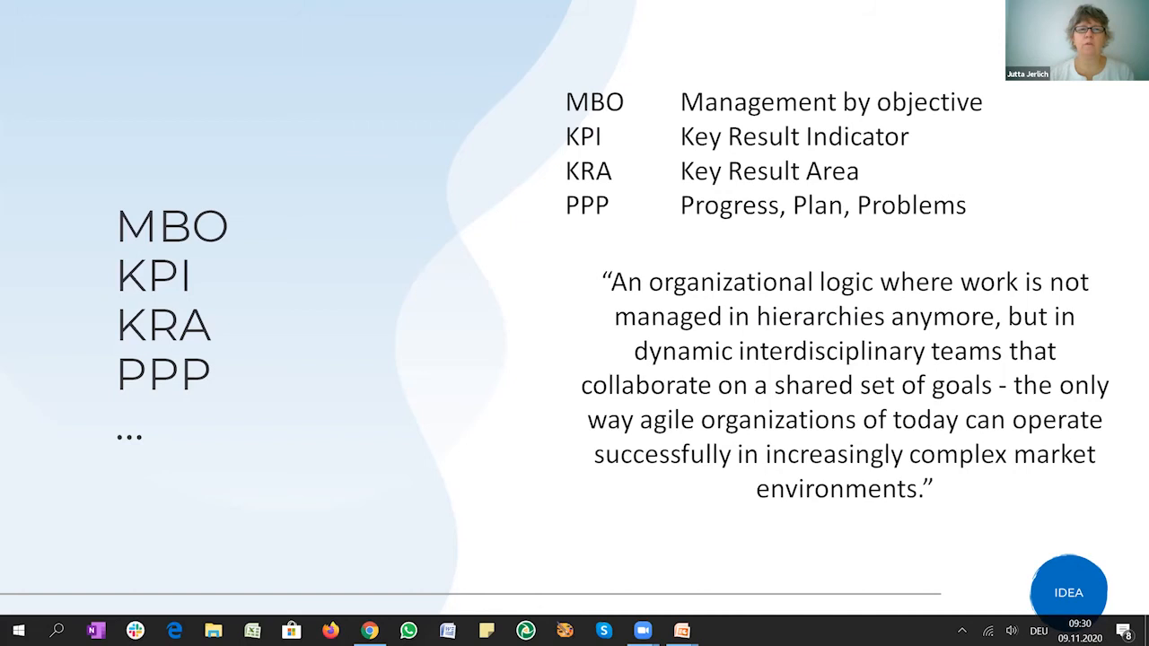
{"action": "mouse_move", "coordinate": [1045, 501]}
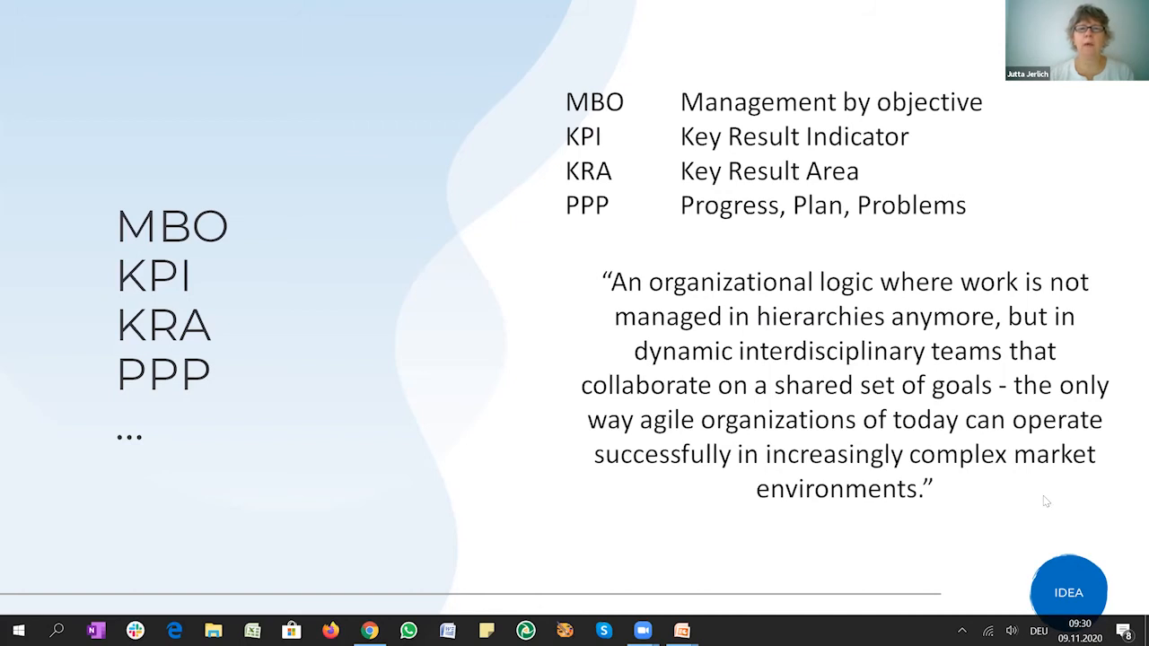
{"action": "mouse_move", "coordinate": [1052, 509]}
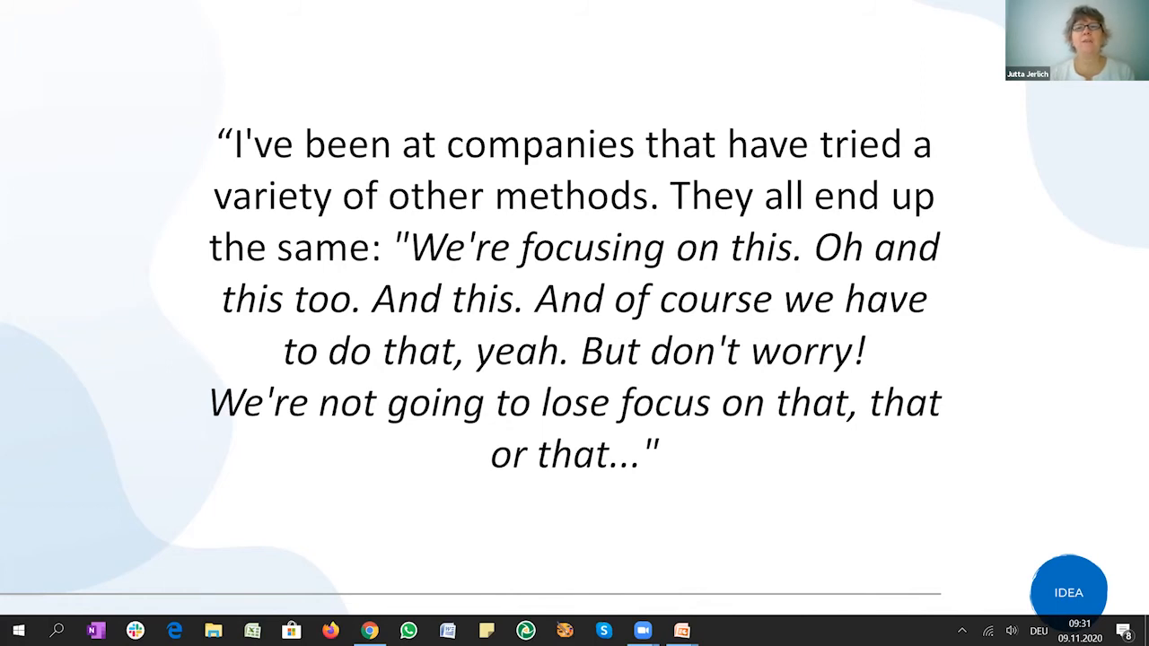
{"action": "mouse_move", "coordinate": [1034, 530]}
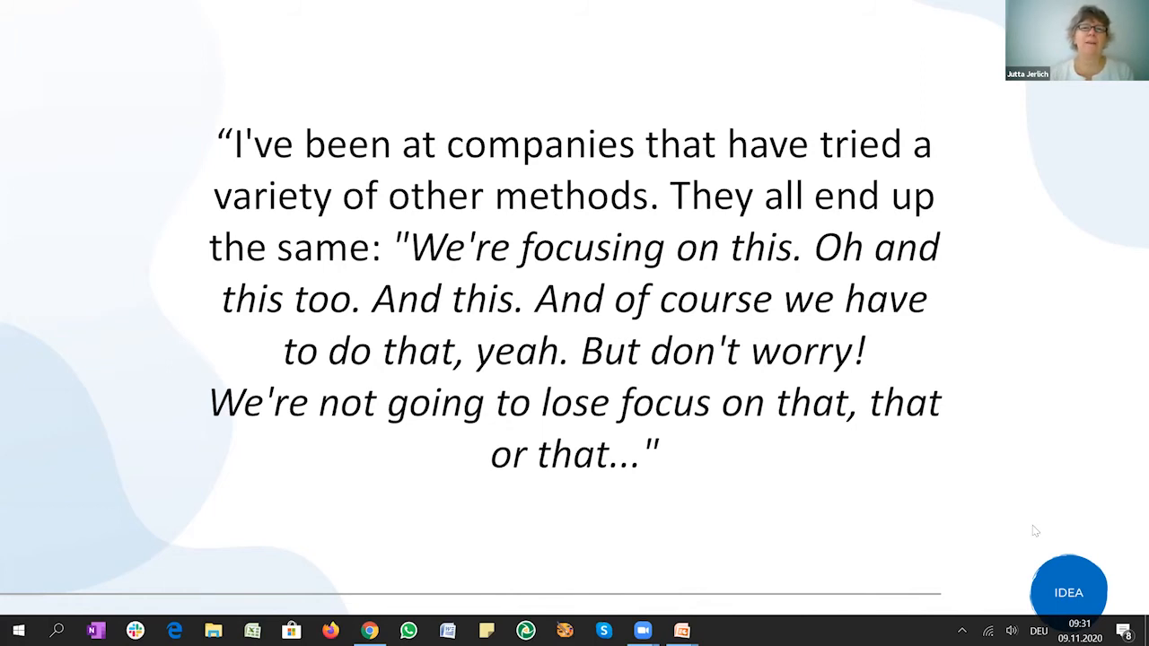
{"action": "mouse_move", "coordinate": [1058, 538]}
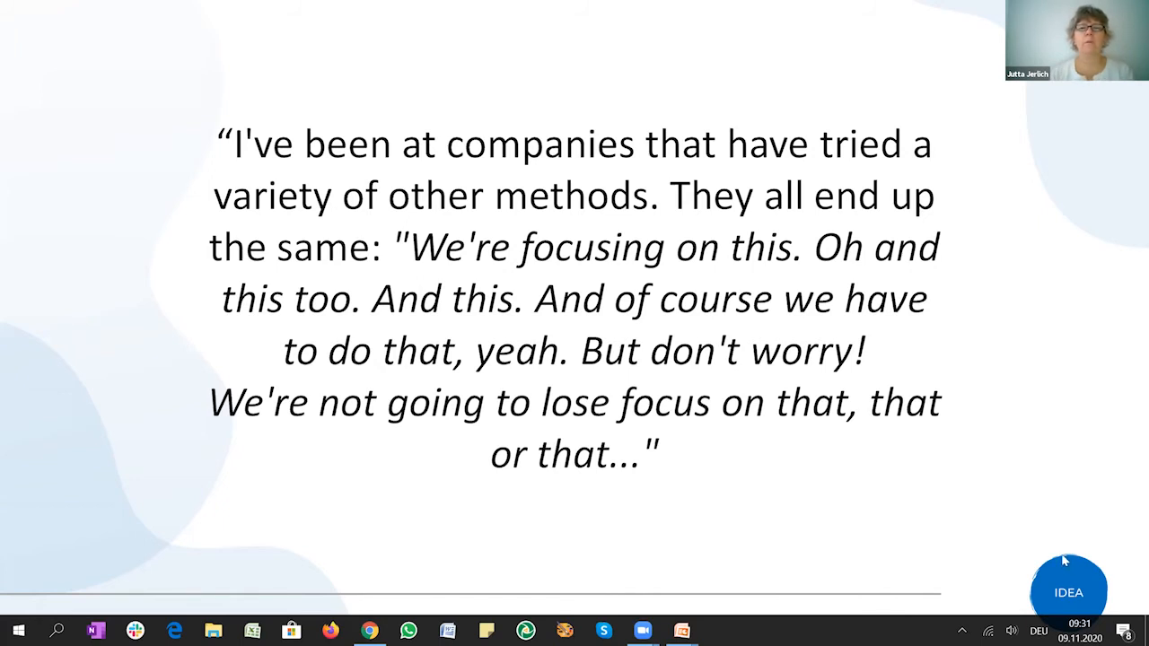
{"action": "mouse_move", "coordinate": [969, 510]}
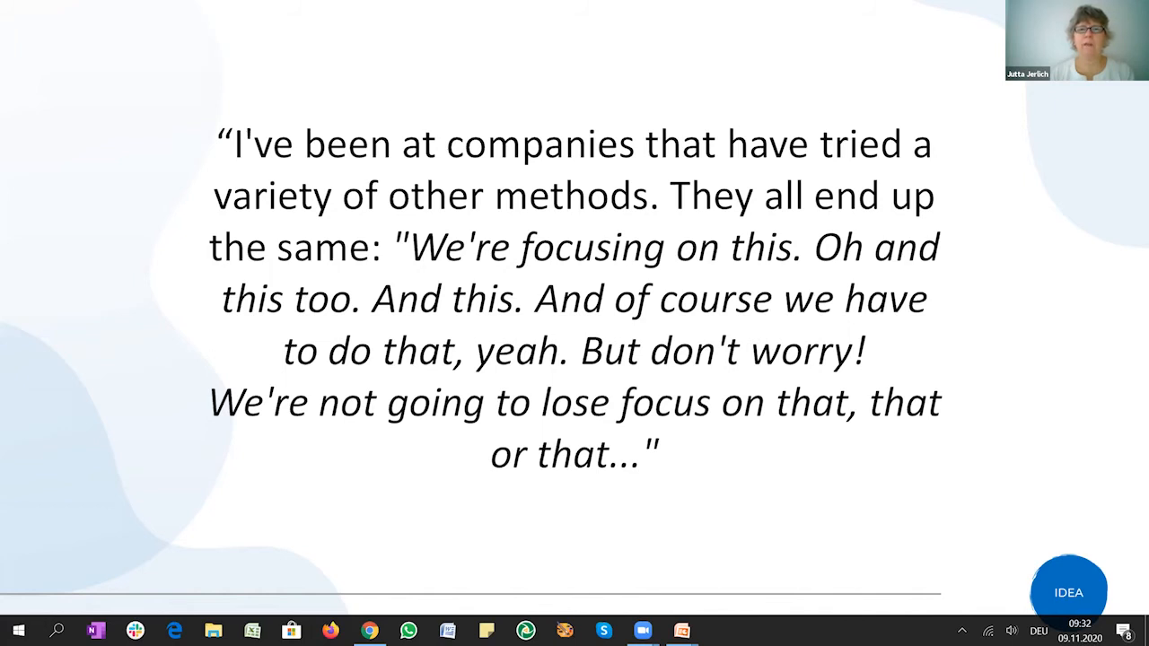
{"action": "mouse_move", "coordinate": [970, 546]}
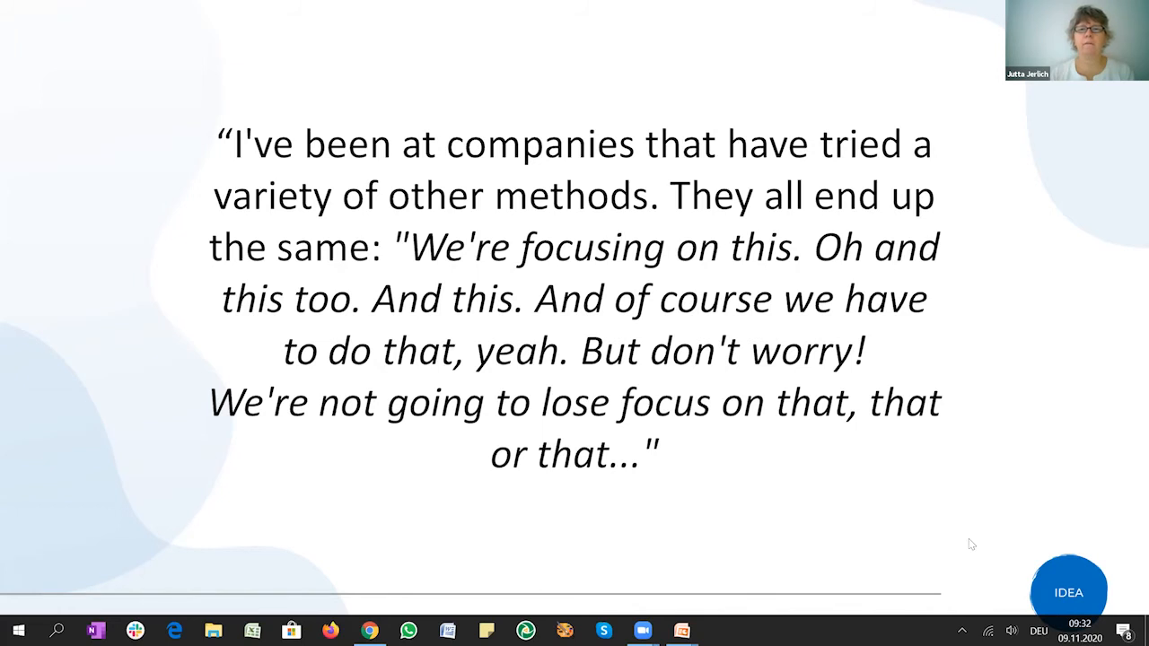
{"action": "mouse_move", "coordinate": [984, 546]}
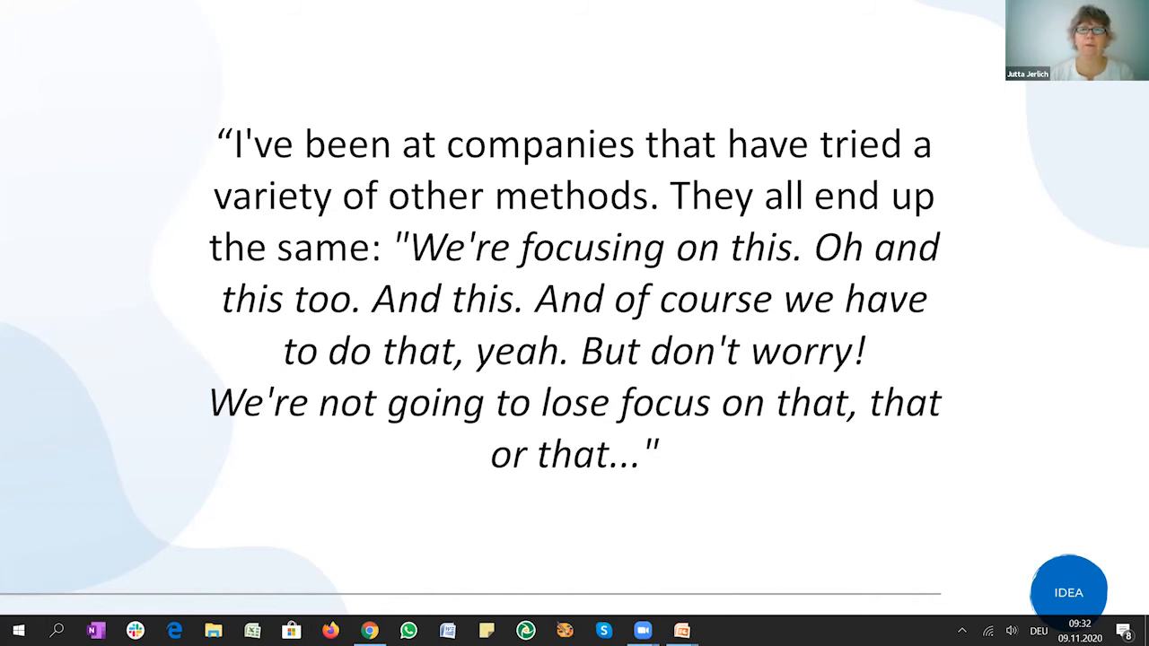
- Advance to the 'But' slide on changing environments and complex tasks reshaping goal setting
{"action": "key", "text": "right"}
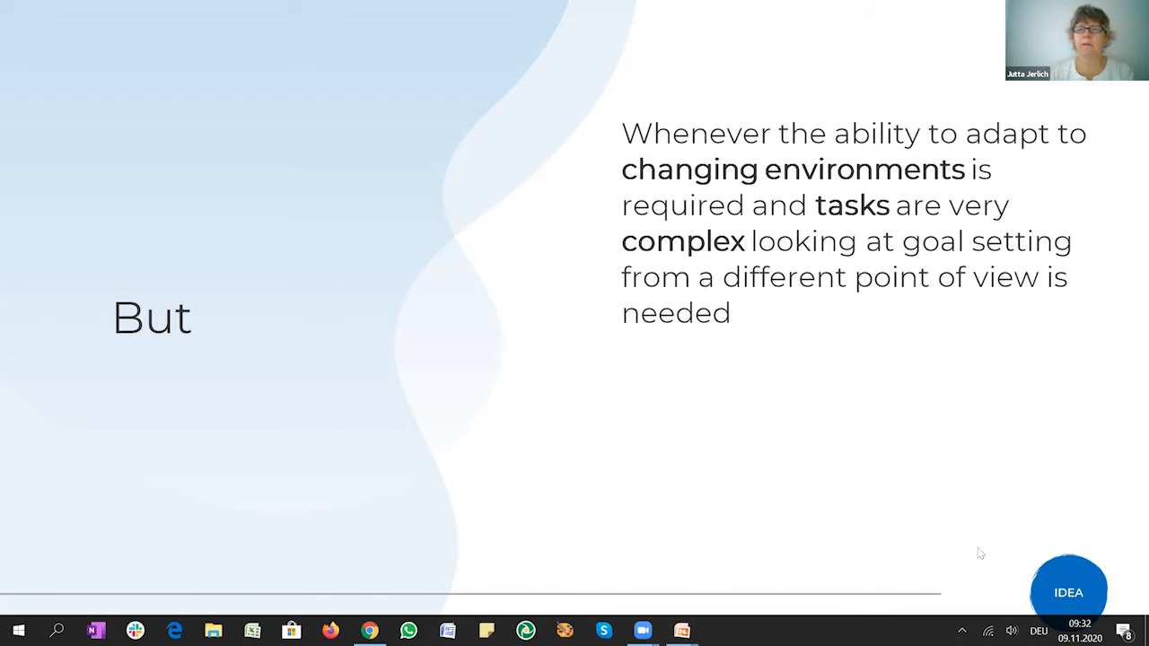
{"action": "mouse_move", "coordinate": [960, 553]}
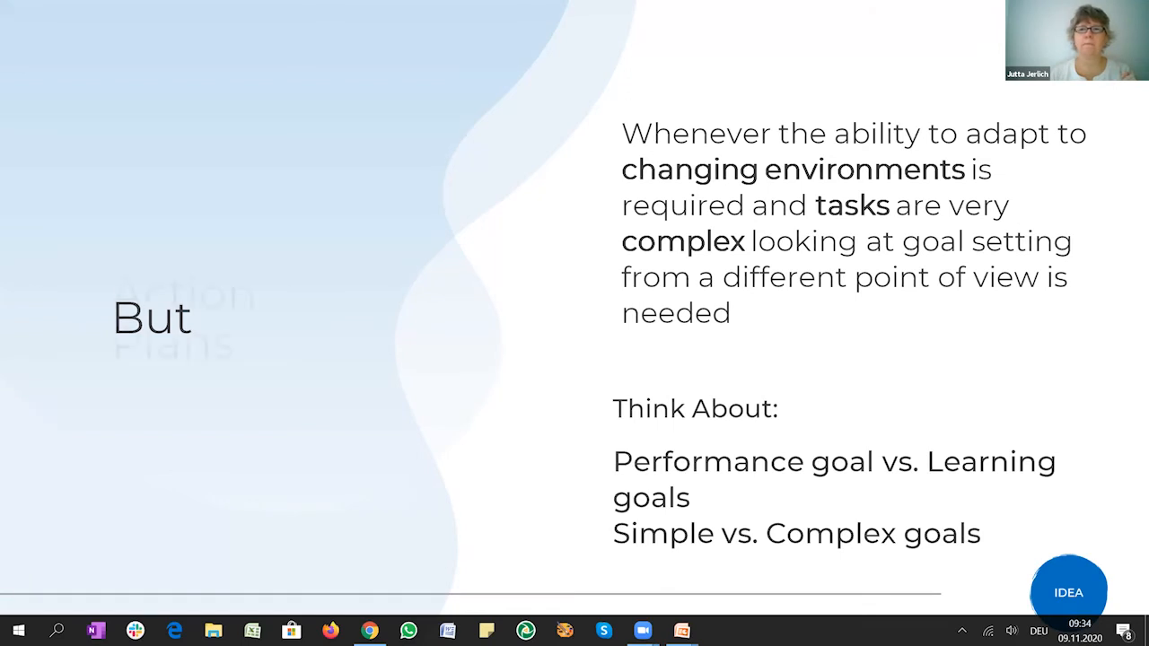
- Advance to the Action Plans slide listing What, How, When and Who
{"action": "key", "text": "right"}
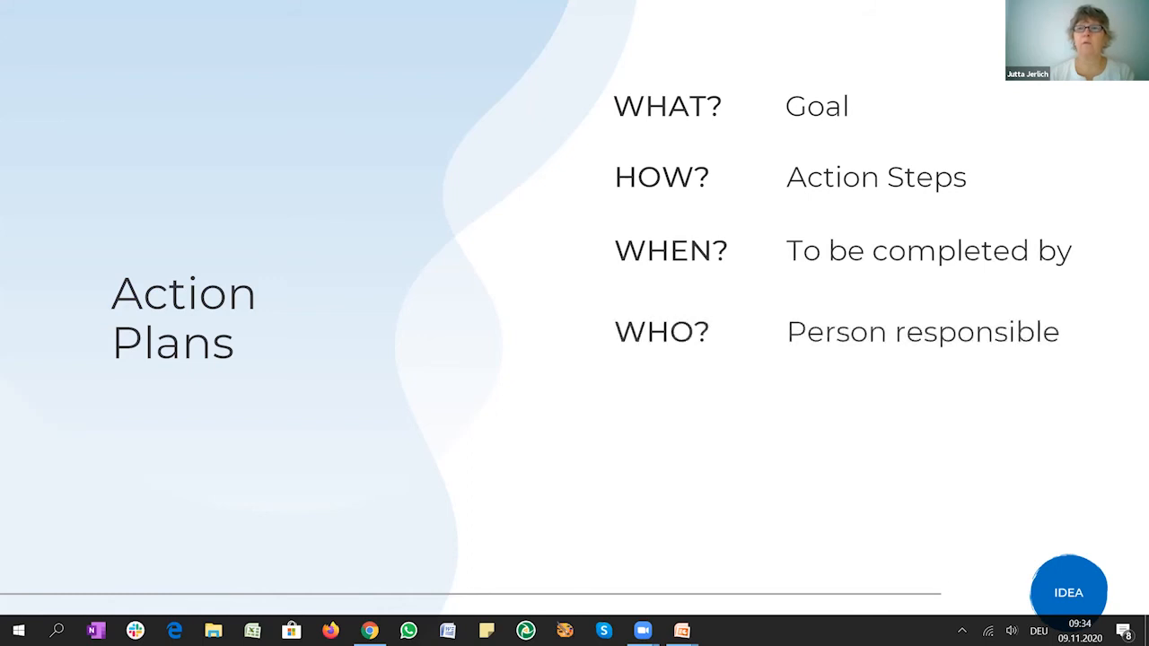
{"action": "mouse_move", "coordinate": [943, 575]}
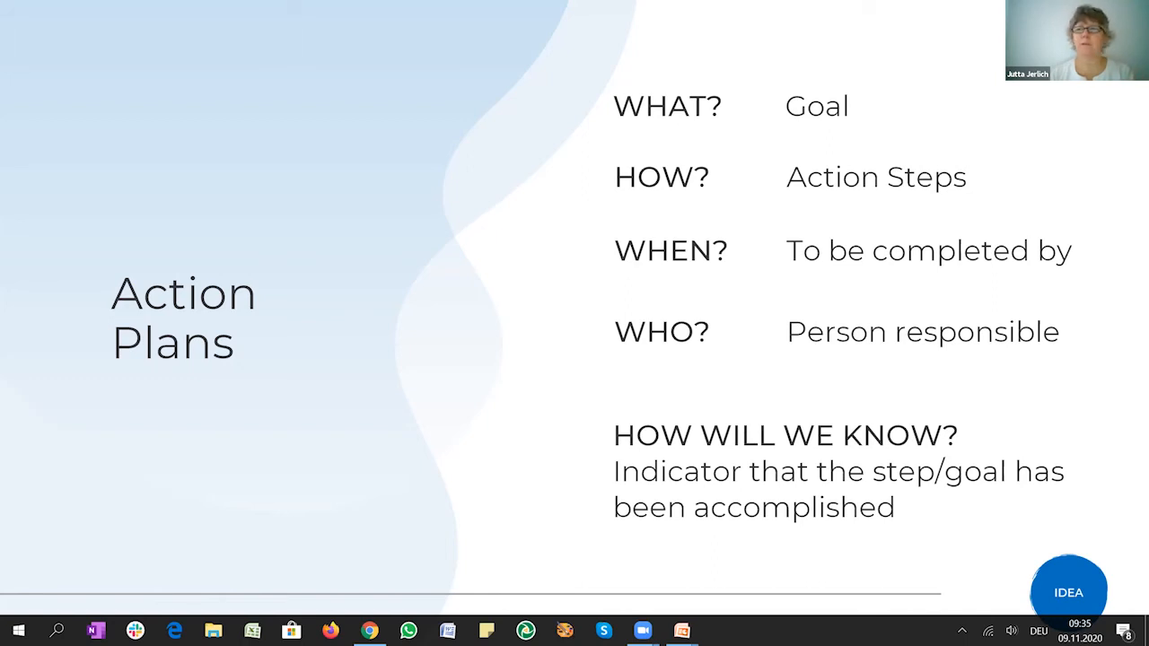
{"action": "mouse_move", "coordinate": [934, 600]}
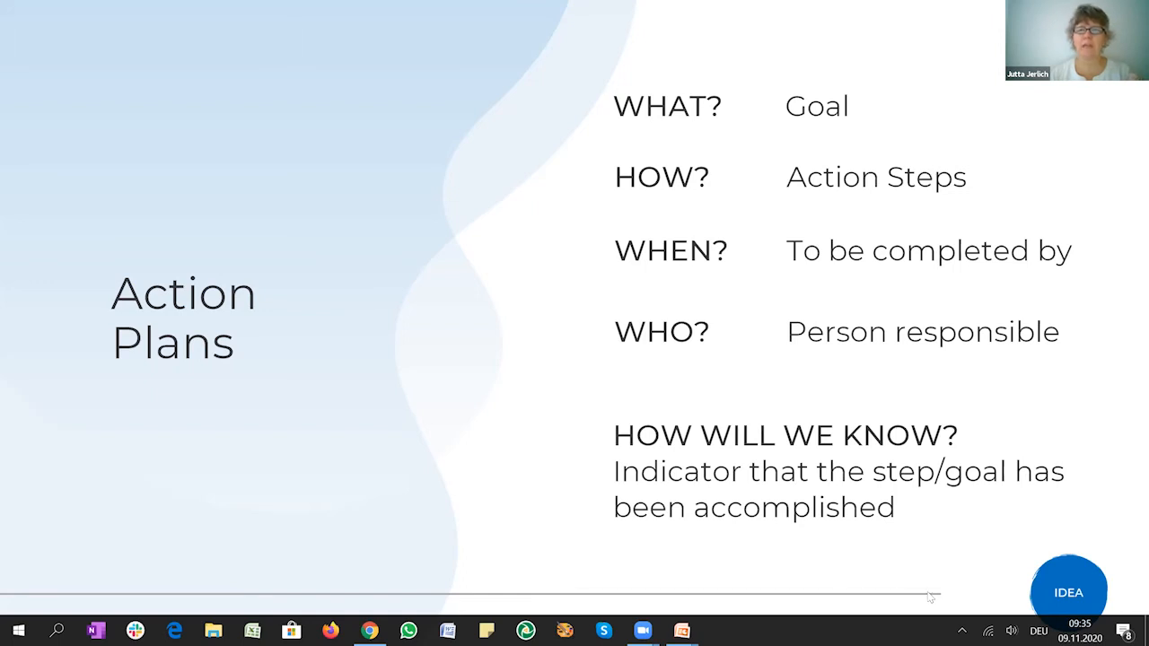
{"action": "mouse_move", "coordinate": [930, 598]}
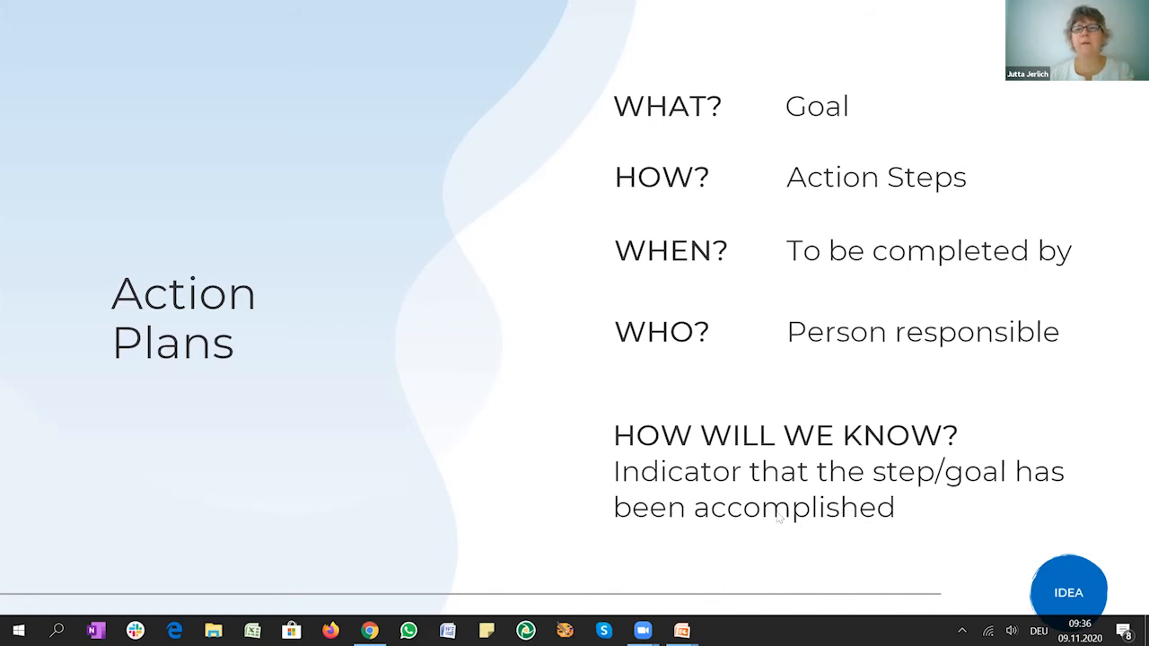
{"action": "mouse_move", "coordinate": [963, 528]}
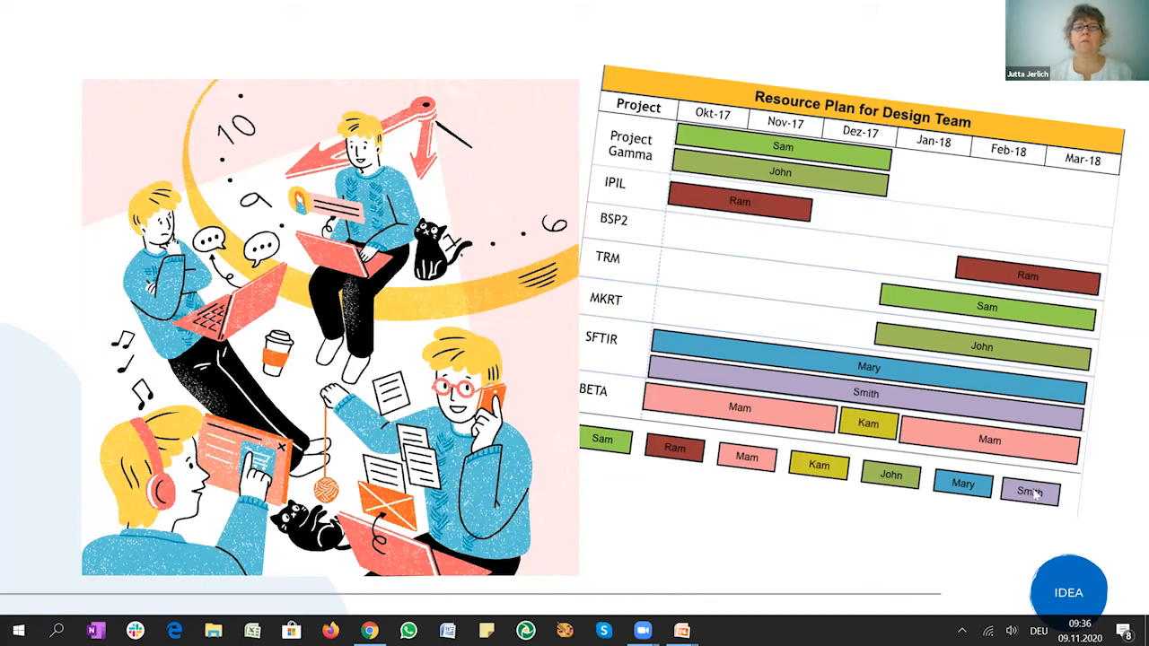
{"action": "mouse_move", "coordinate": [1049, 510]}
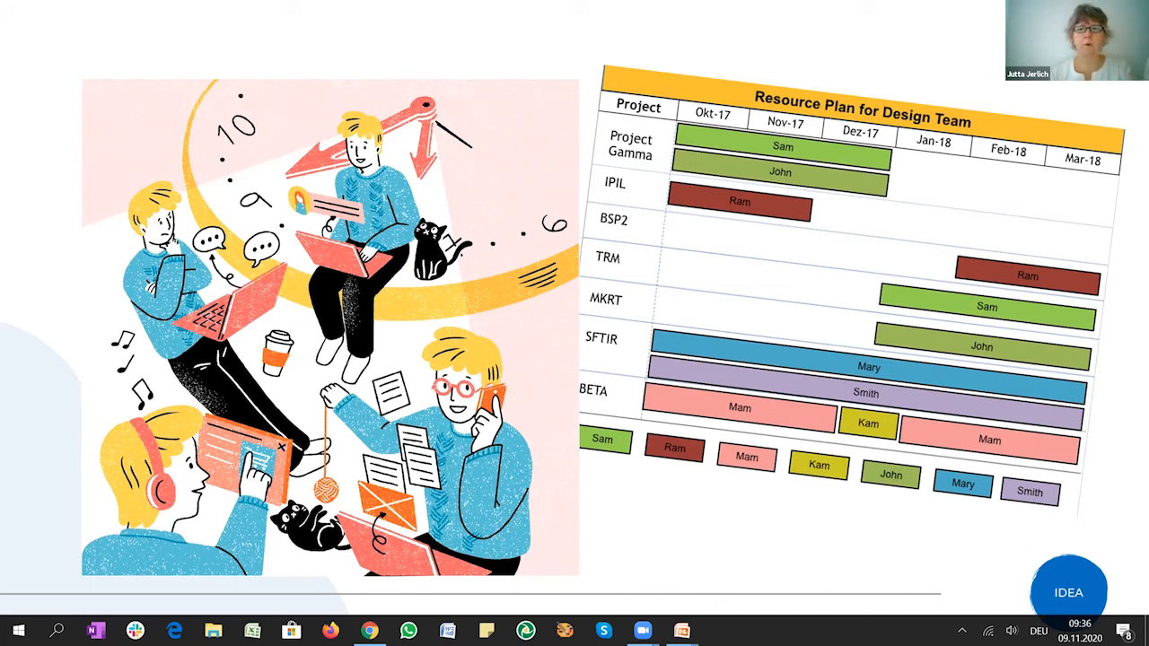
{"action": "mouse_move", "coordinate": [952, 531]}
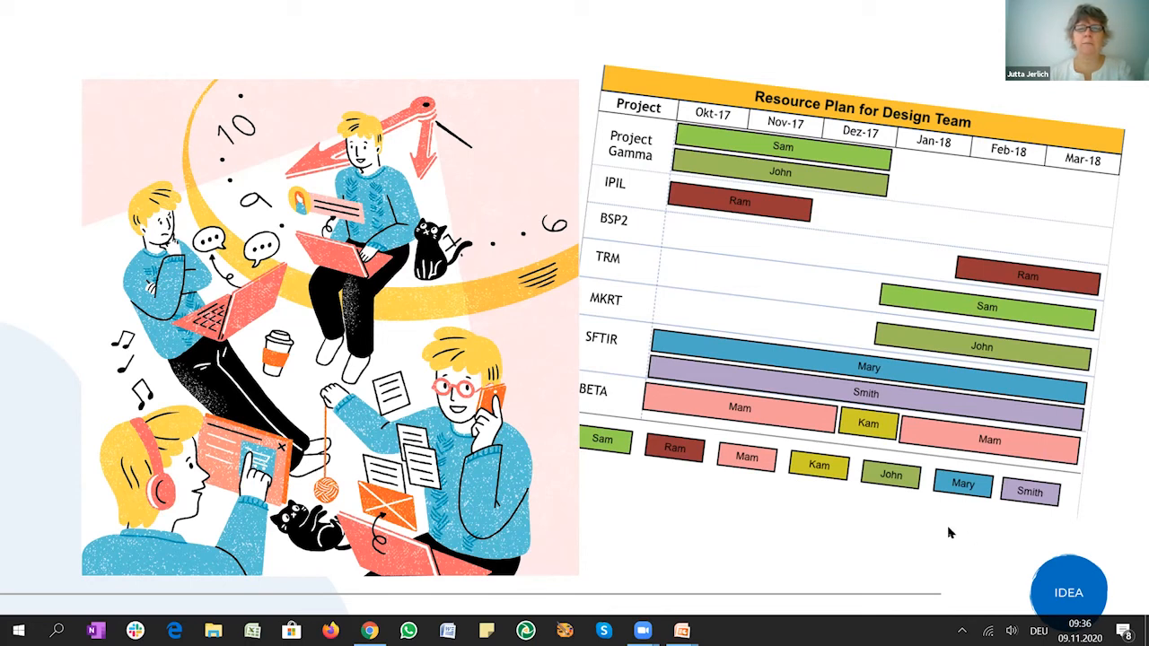
{"action": "mouse_move", "coordinate": [966, 549]}
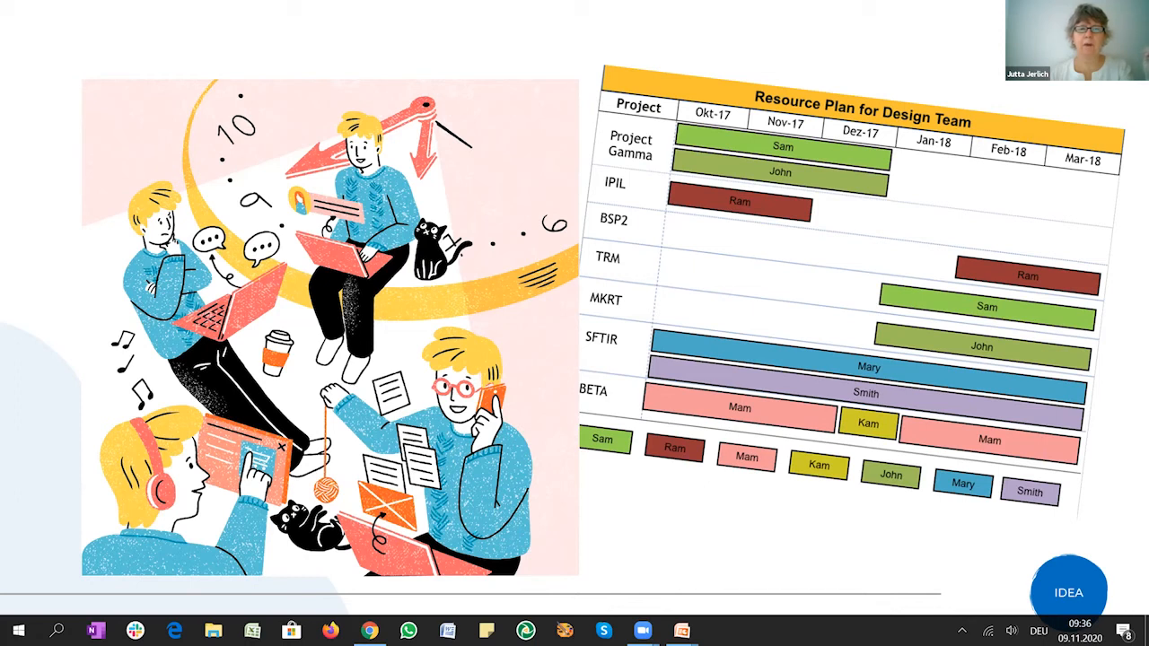
{"action": "mouse_move", "coordinate": [941, 573]}
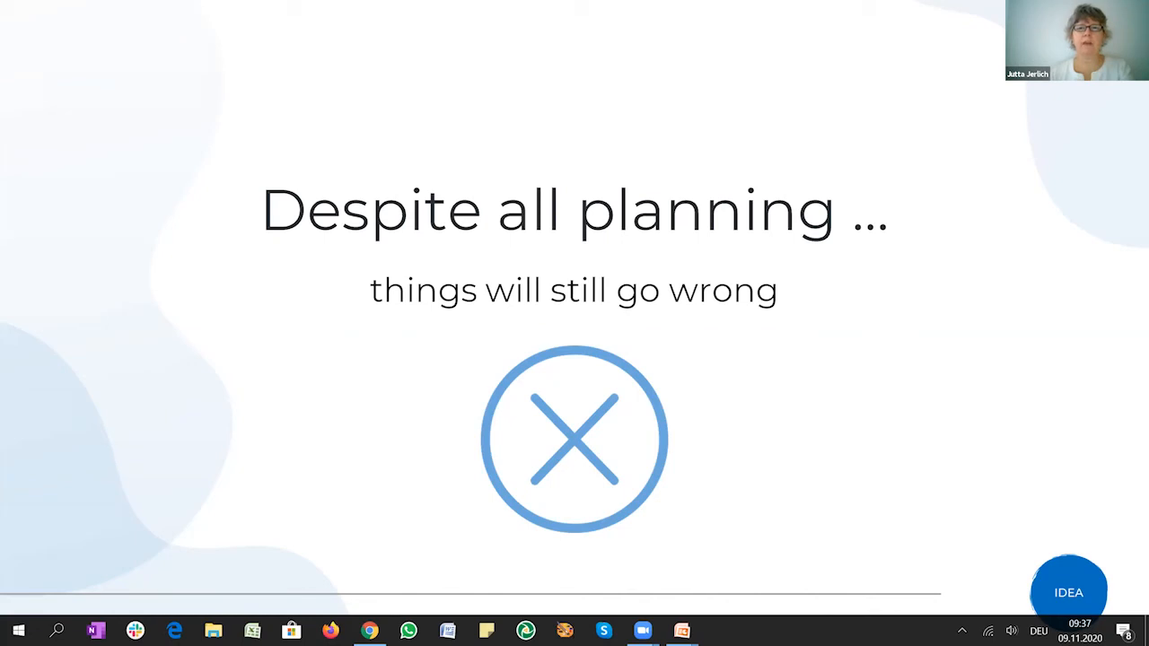
- Advance past the options A–E slide to the screaming-boy cartoon on plans failing
{"action": "key", "text": "Right"}
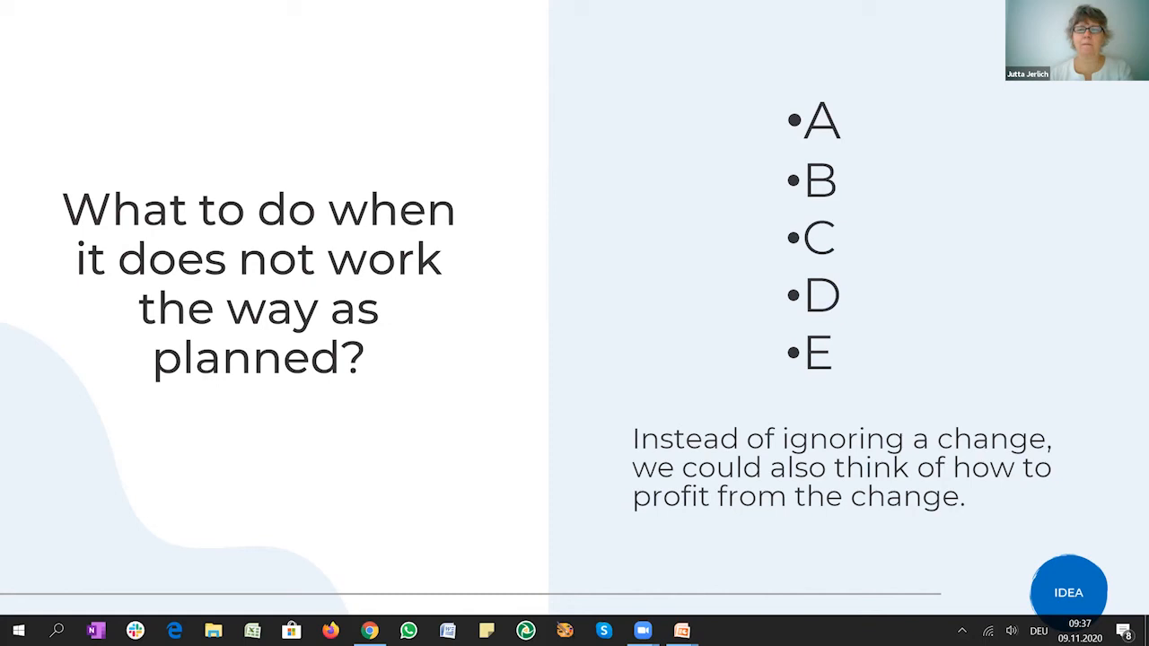
{"action": "key", "text": "Right"}
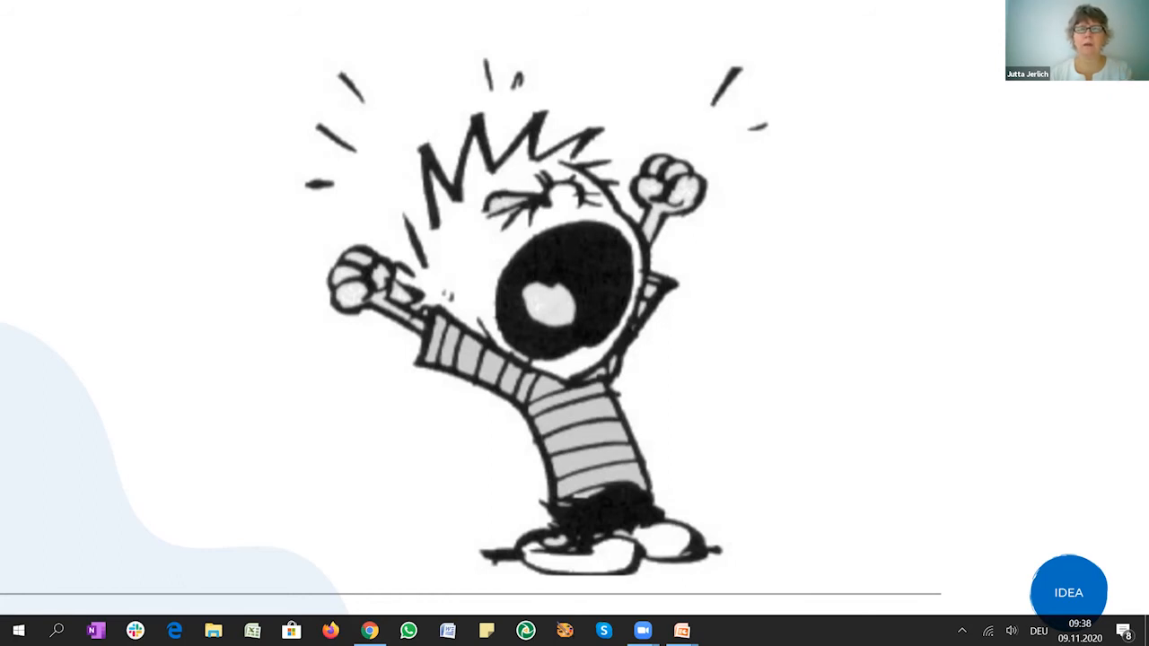
{"action": "mouse_move", "coordinate": [941, 617]}
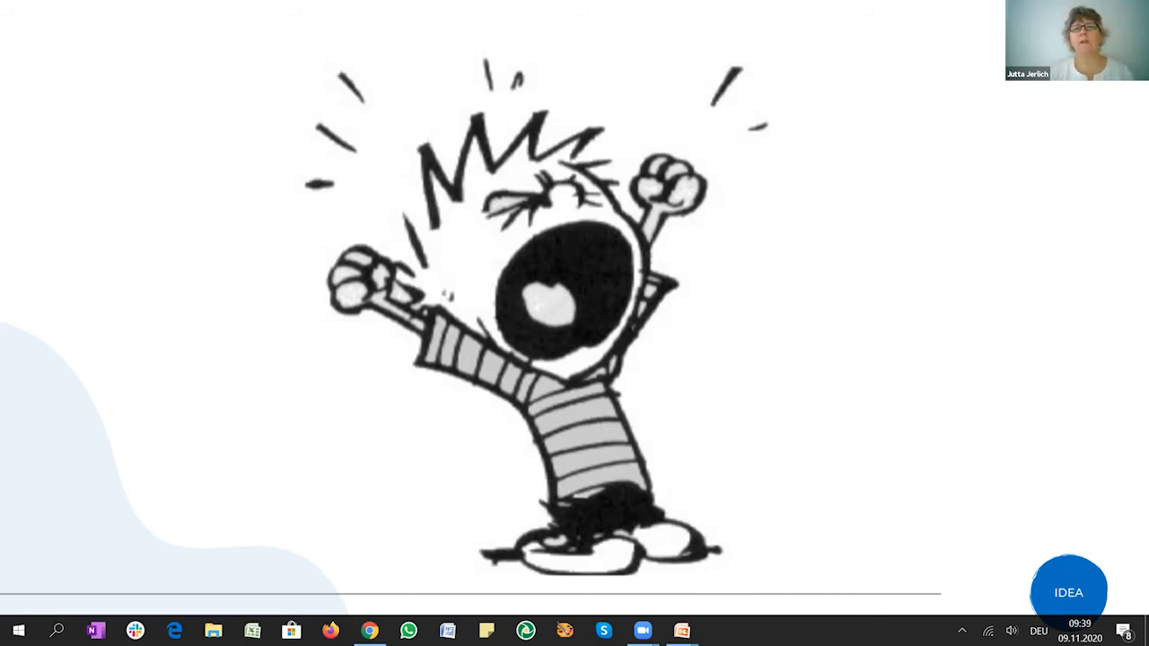
{"action": "mouse_move", "coordinate": [851, 521]}
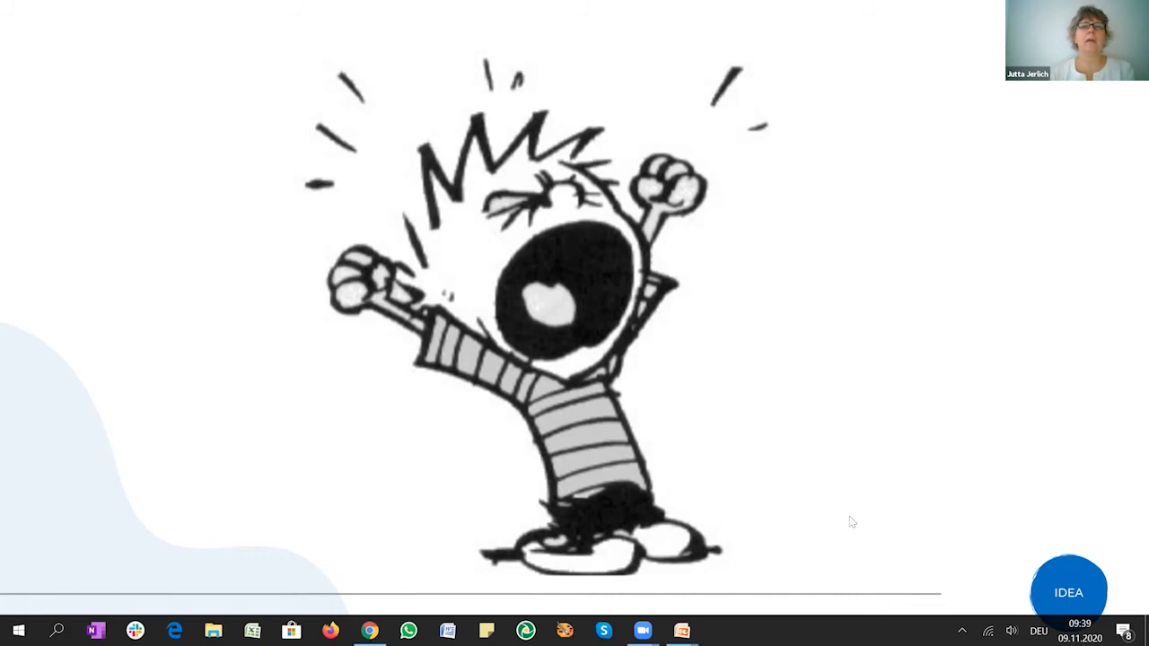
{"action": "mouse_move", "coordinate": [884, 360]}
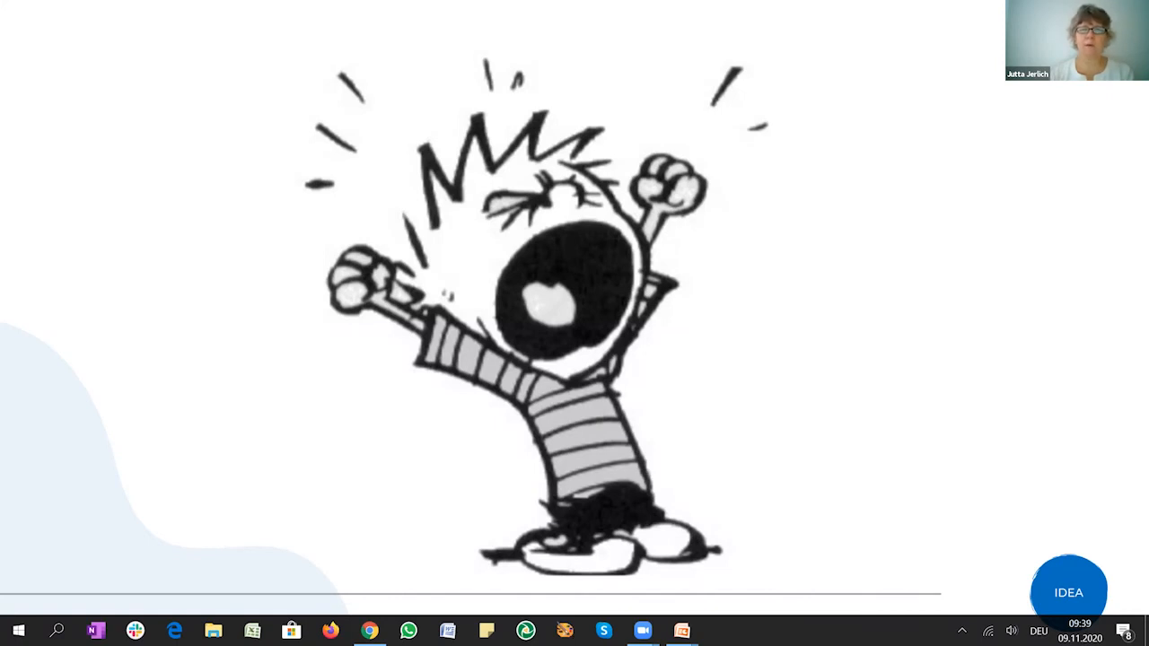
{"action": "mouse_move", "coordinate": [877, 367]}
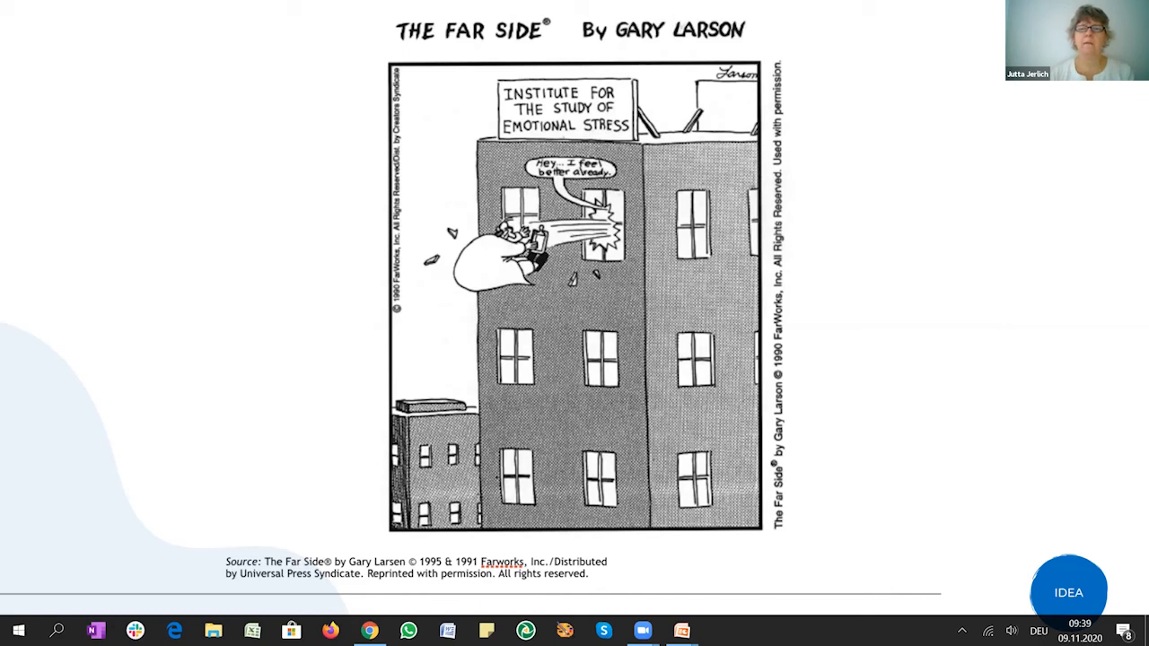
{"action": "mouse_move", "coordinate": [822, 339]}
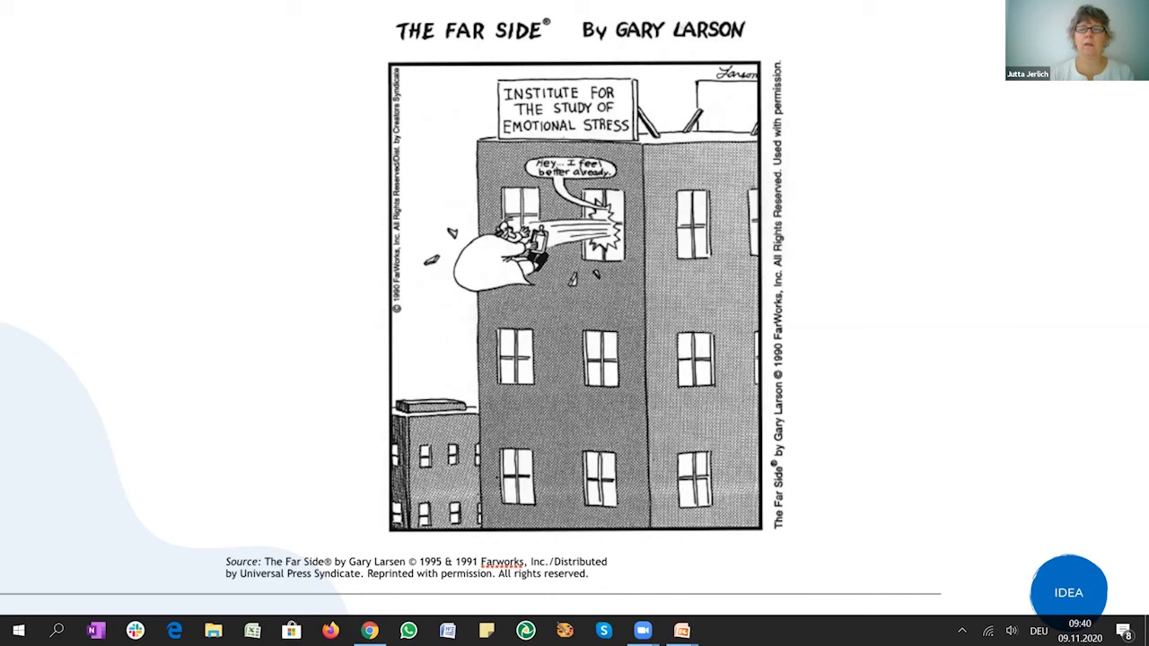
{"action": "mouse_move", "coordinate": [826, 379]}
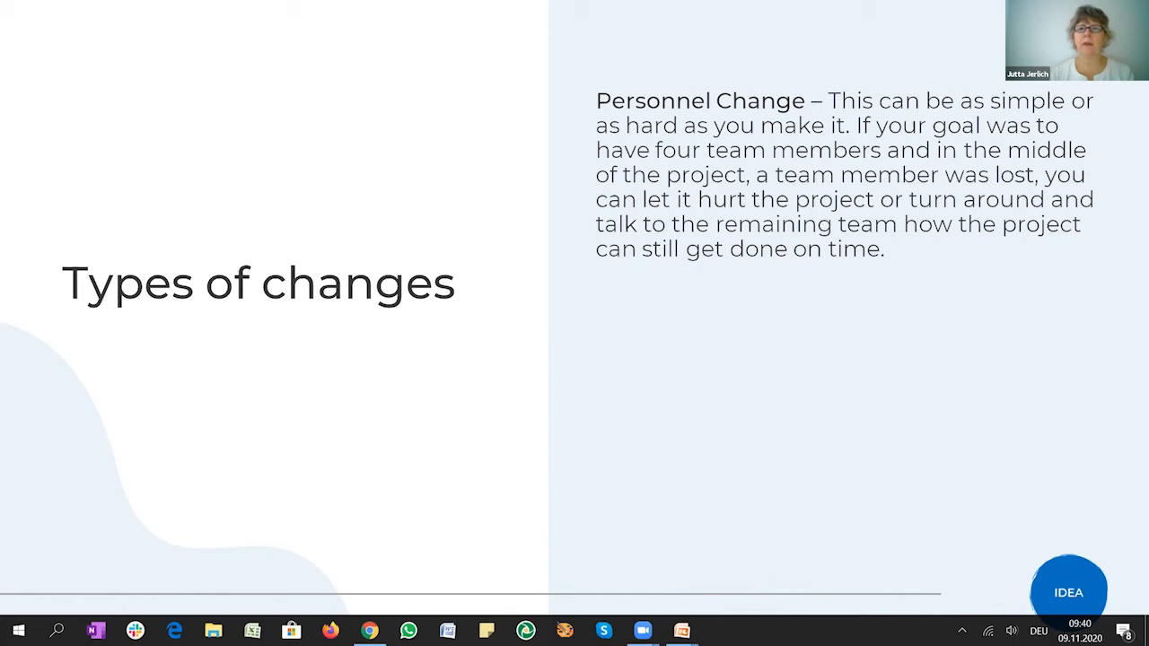
{"action": "mouse_move", "coordinate": [830, 402]}
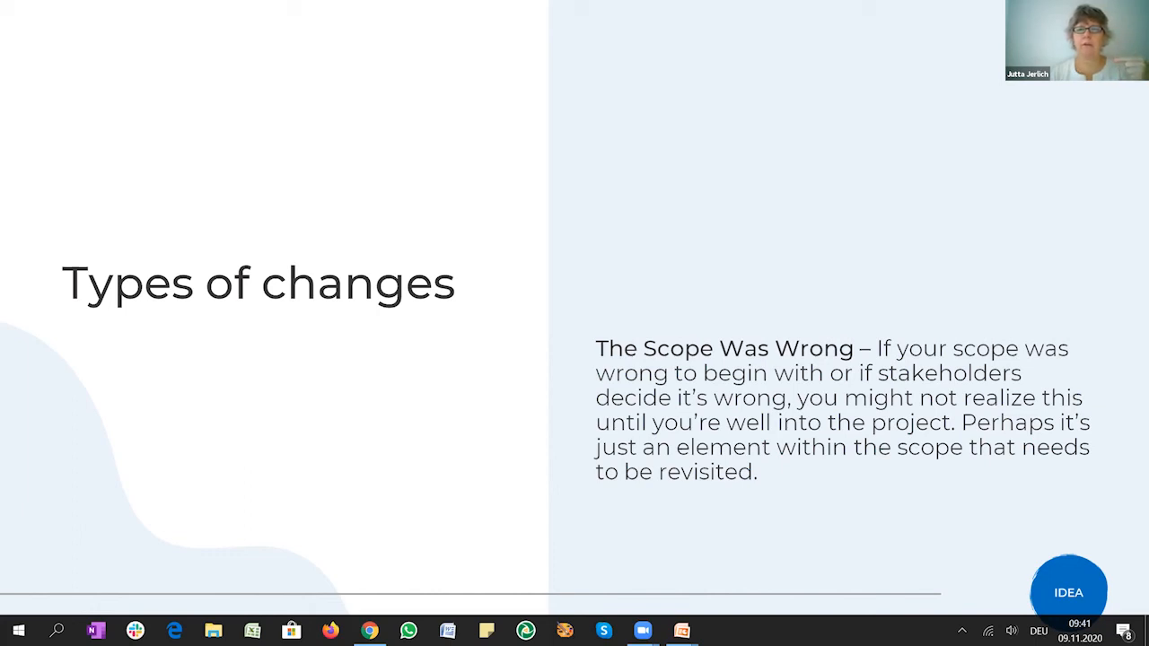
{"action": "mouse_move", "coordinate": [843, 415]}
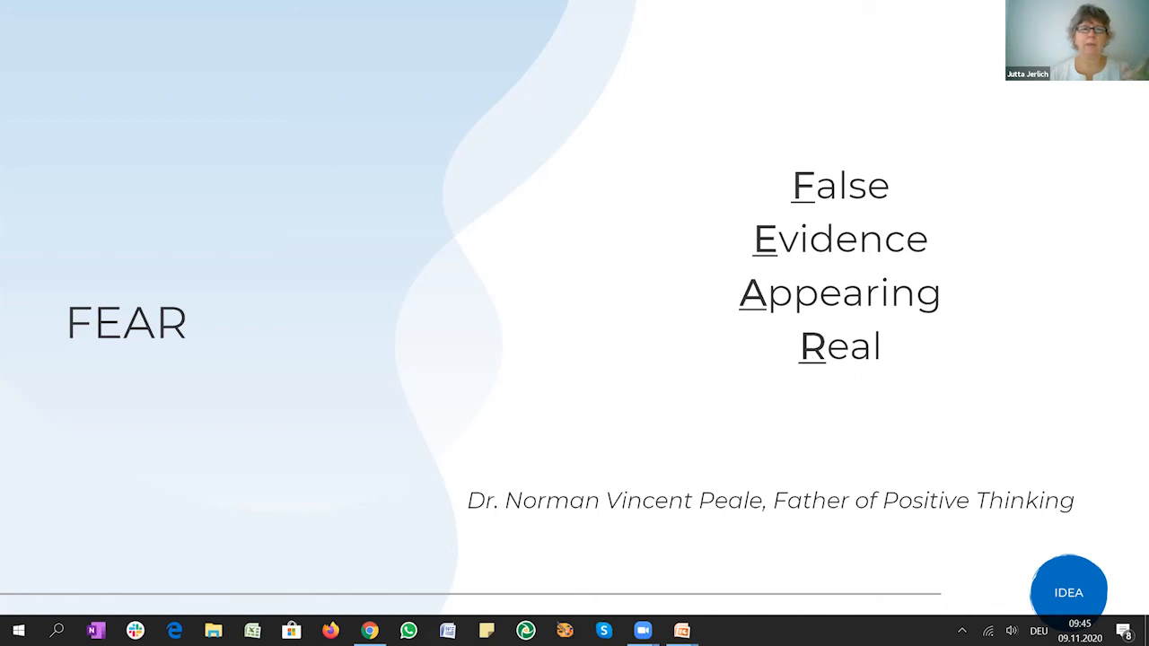
{"action": "mouse_move", "coordinate": [703, 501]}
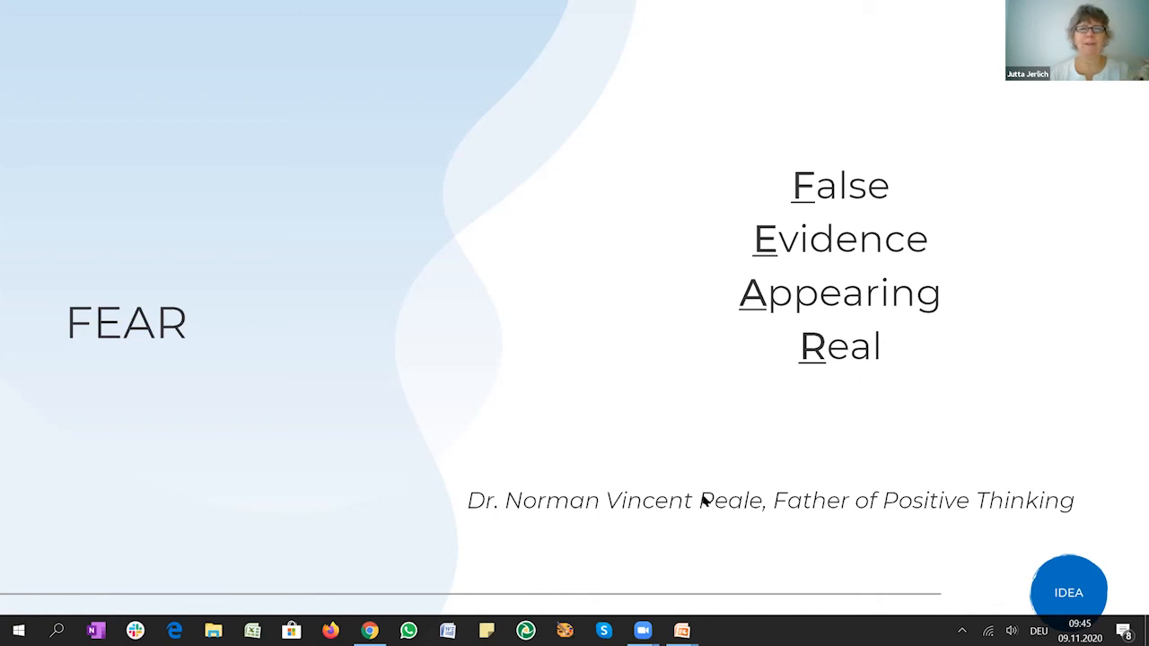
{"action": "mouse_move", "coordinate": [708, 496]}
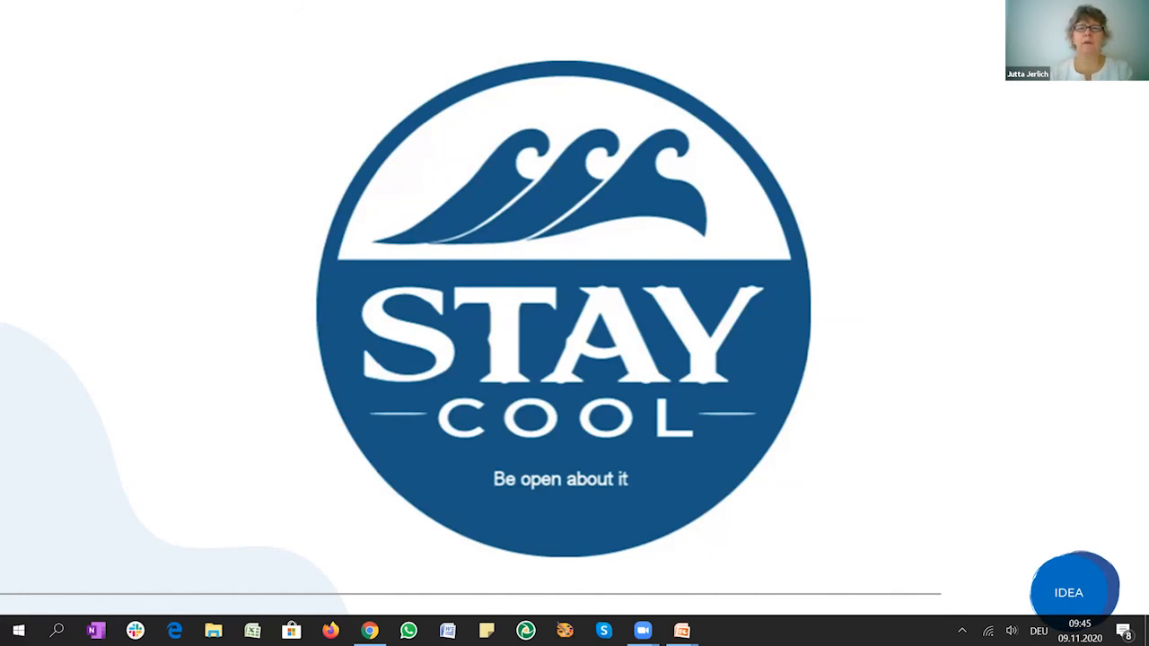
{"action": "mouse_move", "coordinate": [740, 507]}
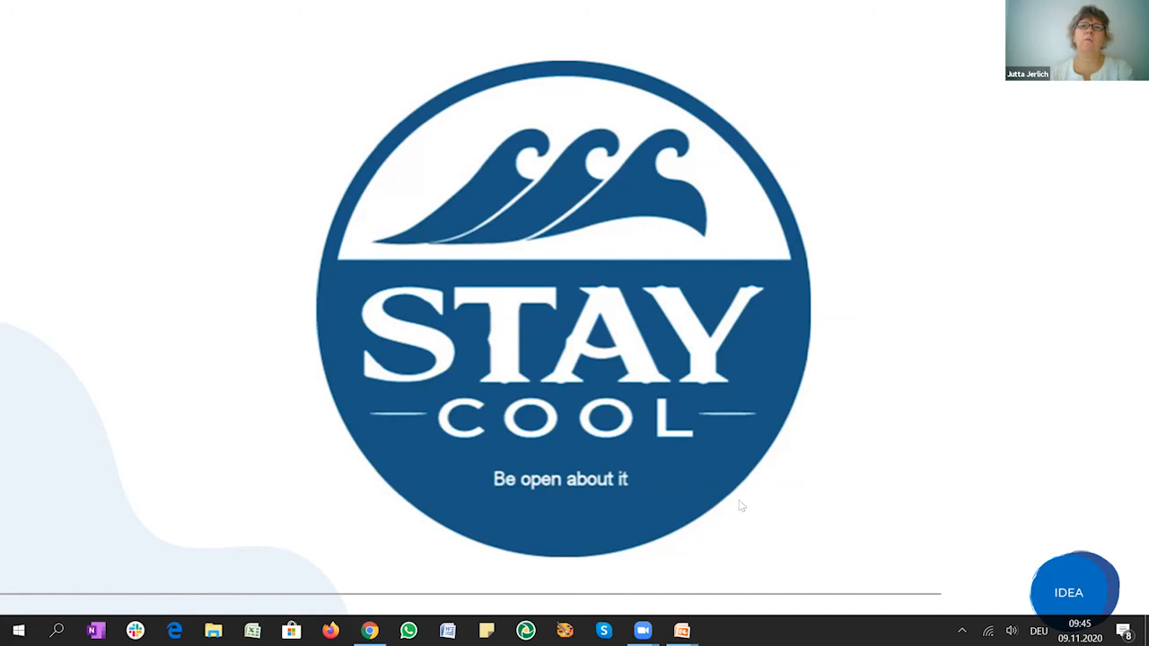
{"action": "mouse_move", "coordinate": [736, 509]}
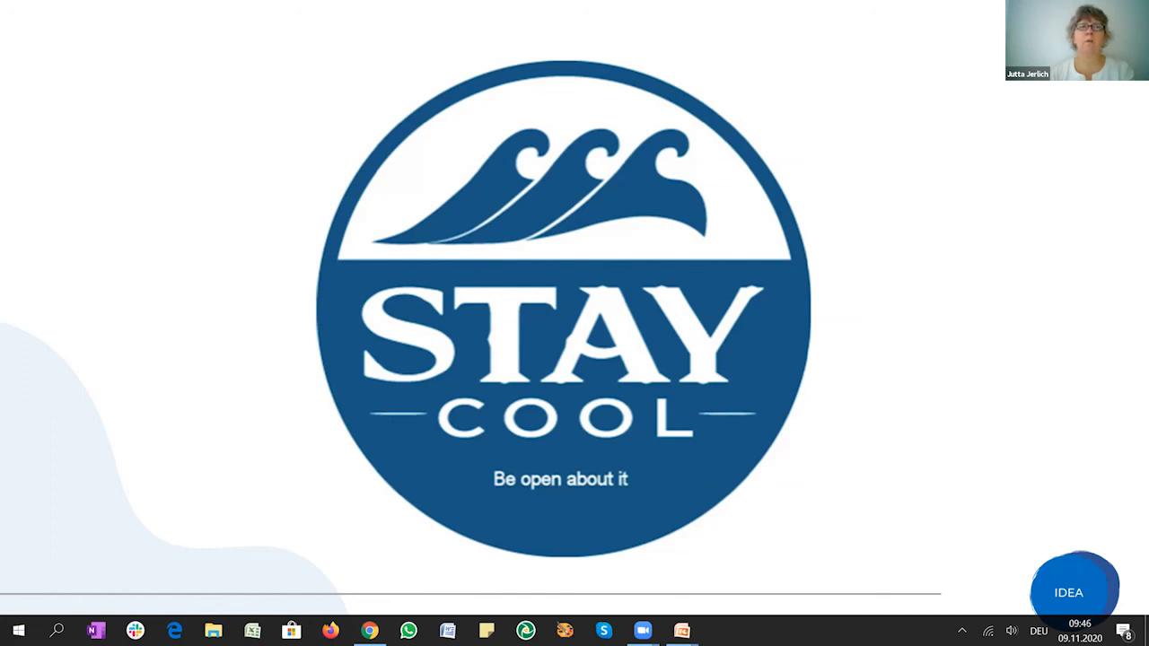
{"action": "mouse_move", "coordinate": [772, 541]}
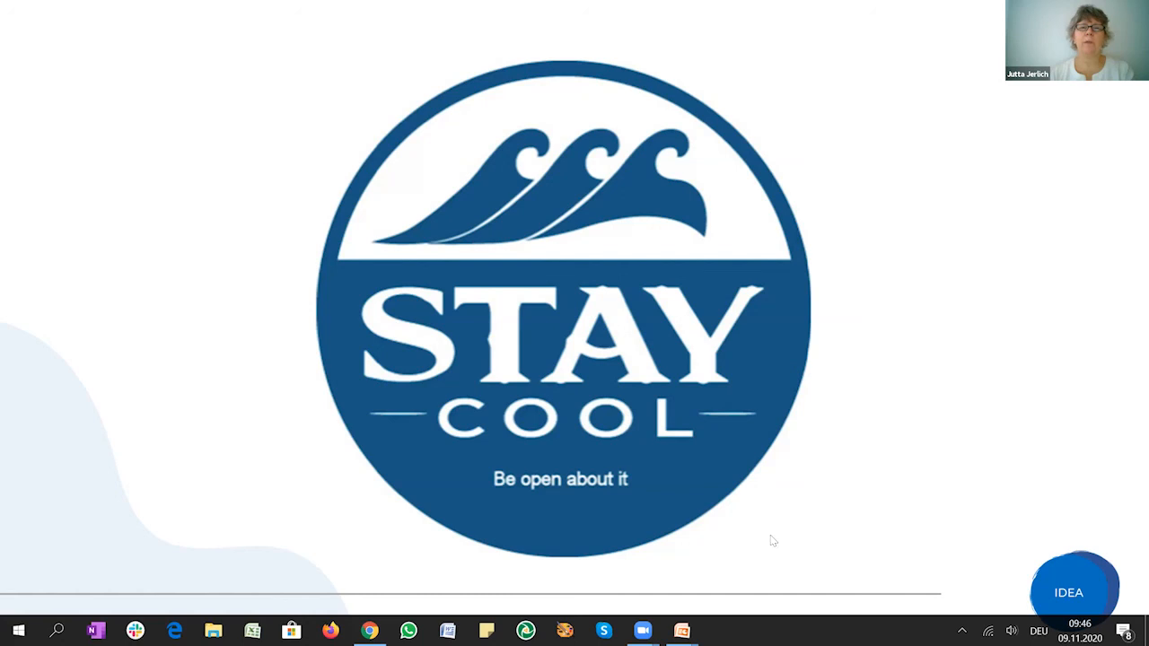
{"action": "mouse_move", "coordinate": [790, 530]}
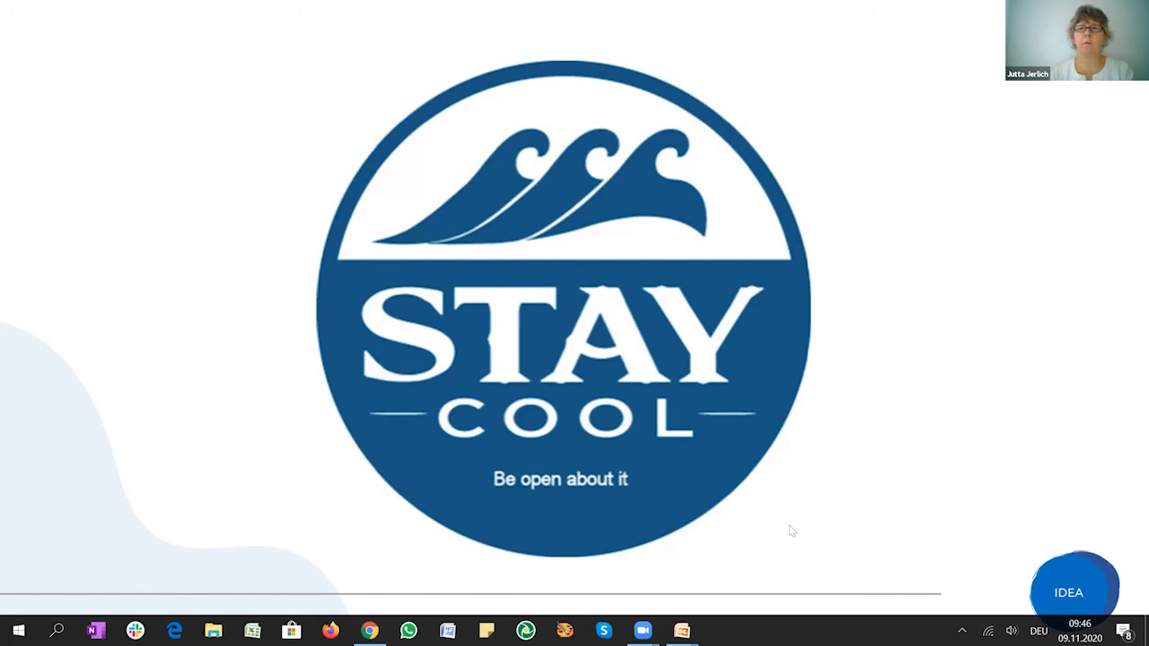